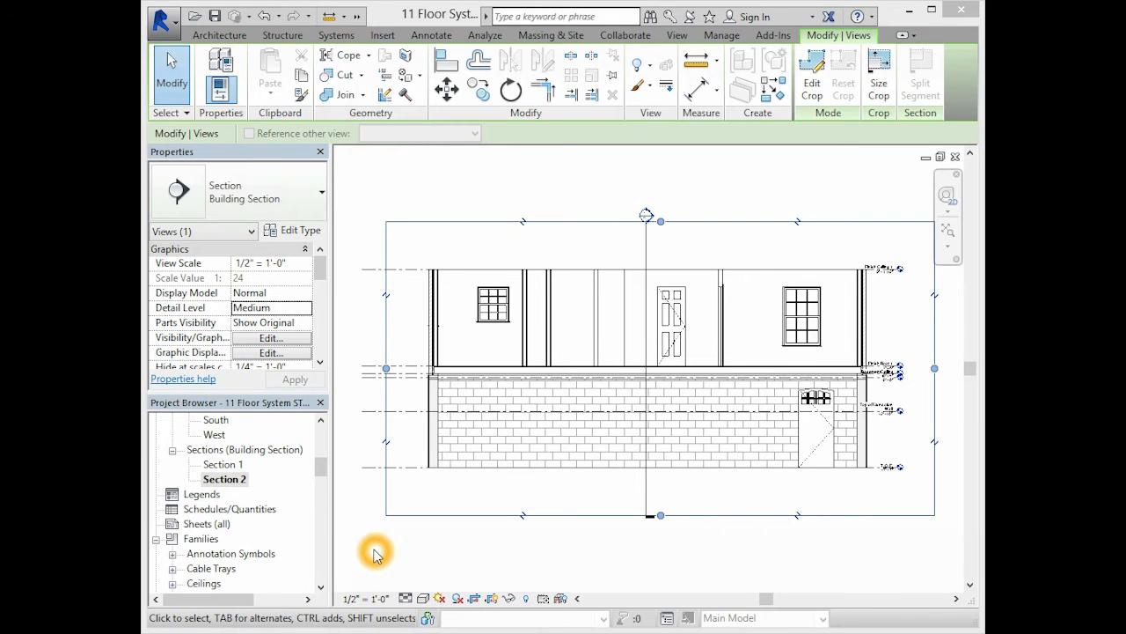
mouse_move(356, 518)
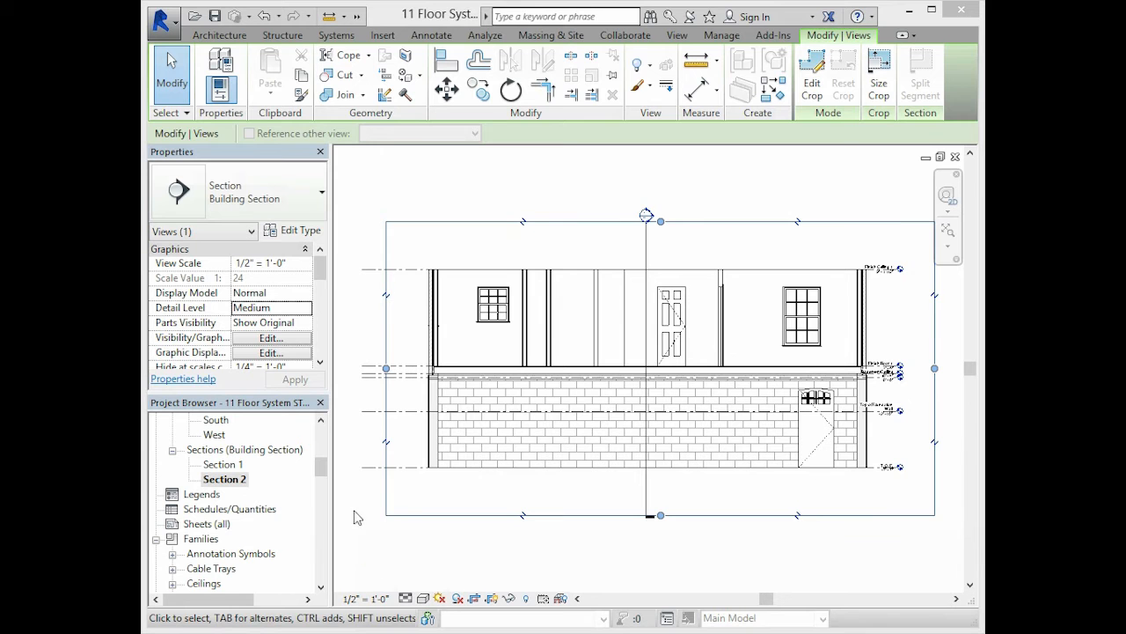
- Switch from the section view to the Finish Floor 1 floor plan and zoom in on the house layout
left_click(676, 36)
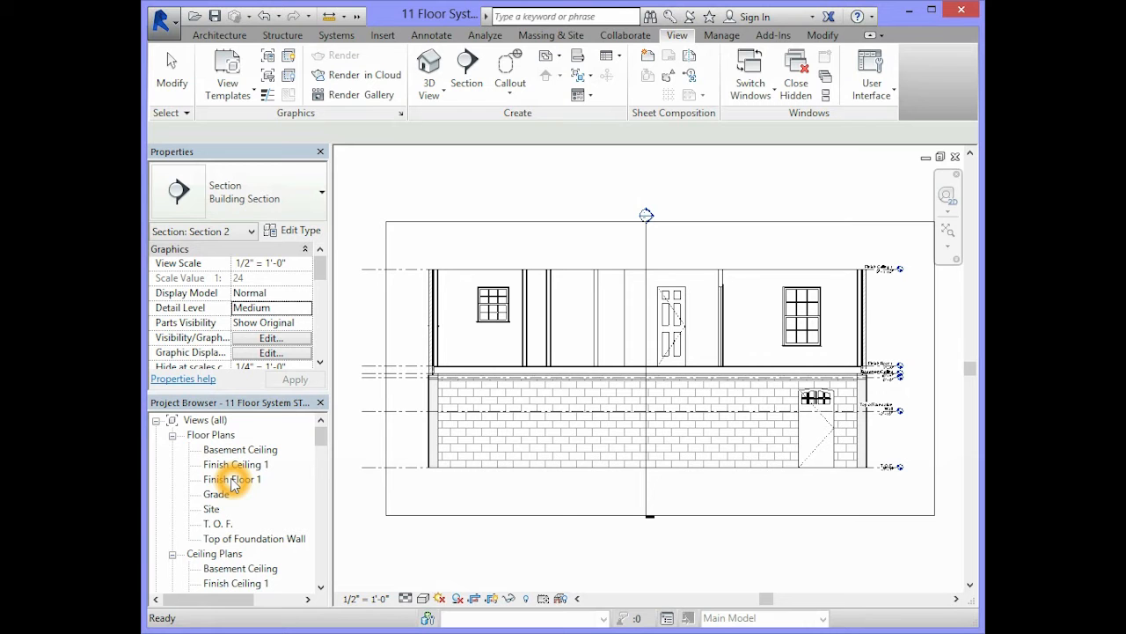
left_click(233, 479)
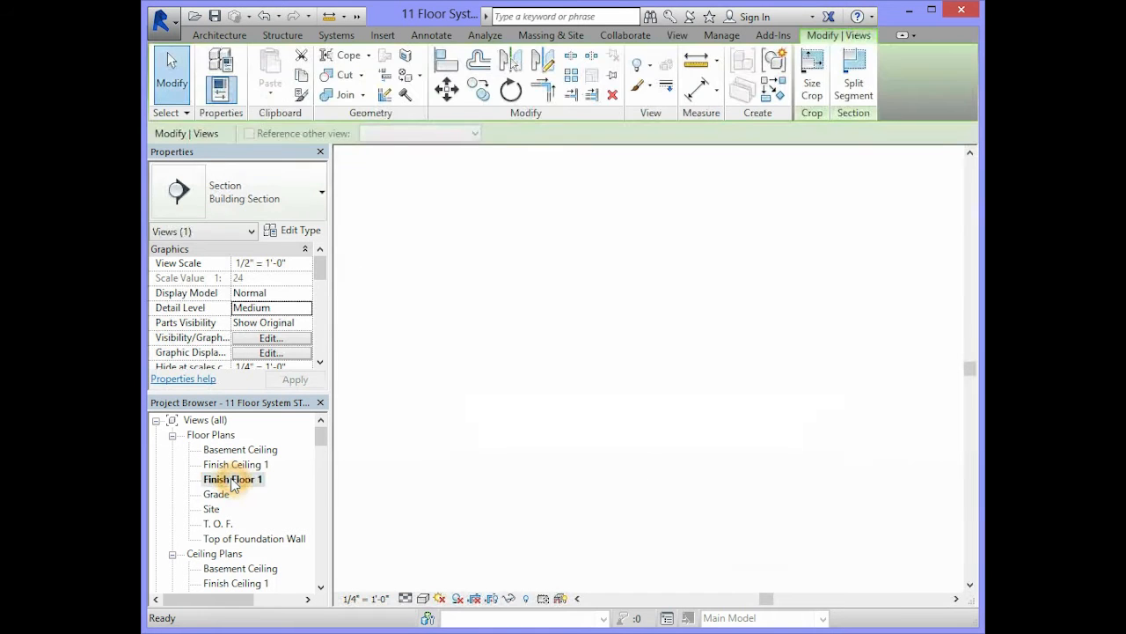
double_click(232, 479)
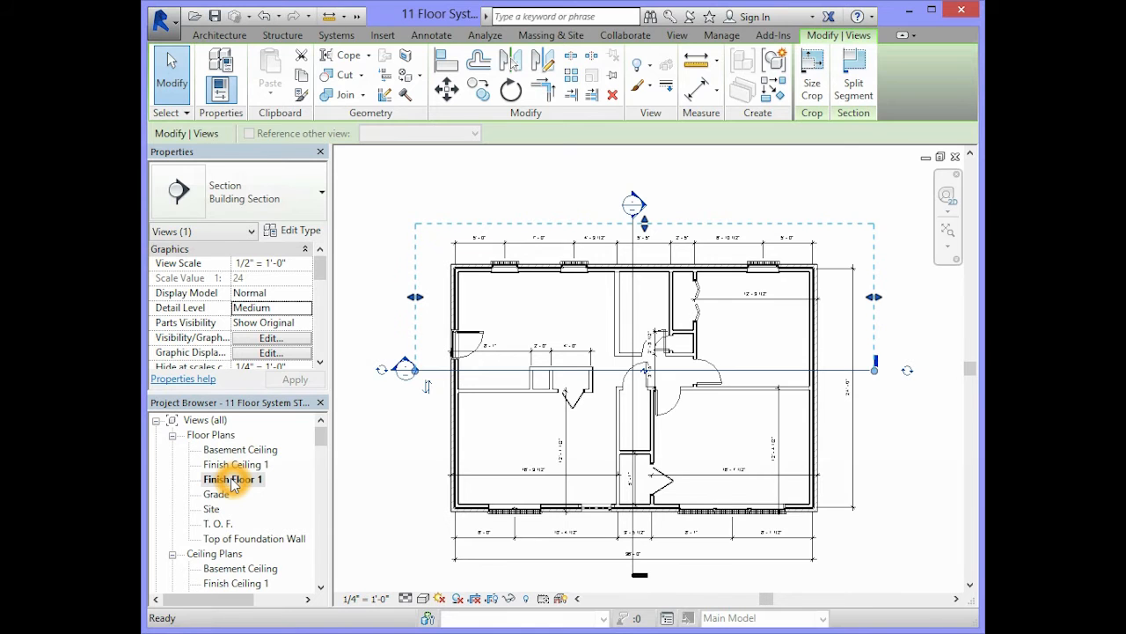
double_click(232, 479)
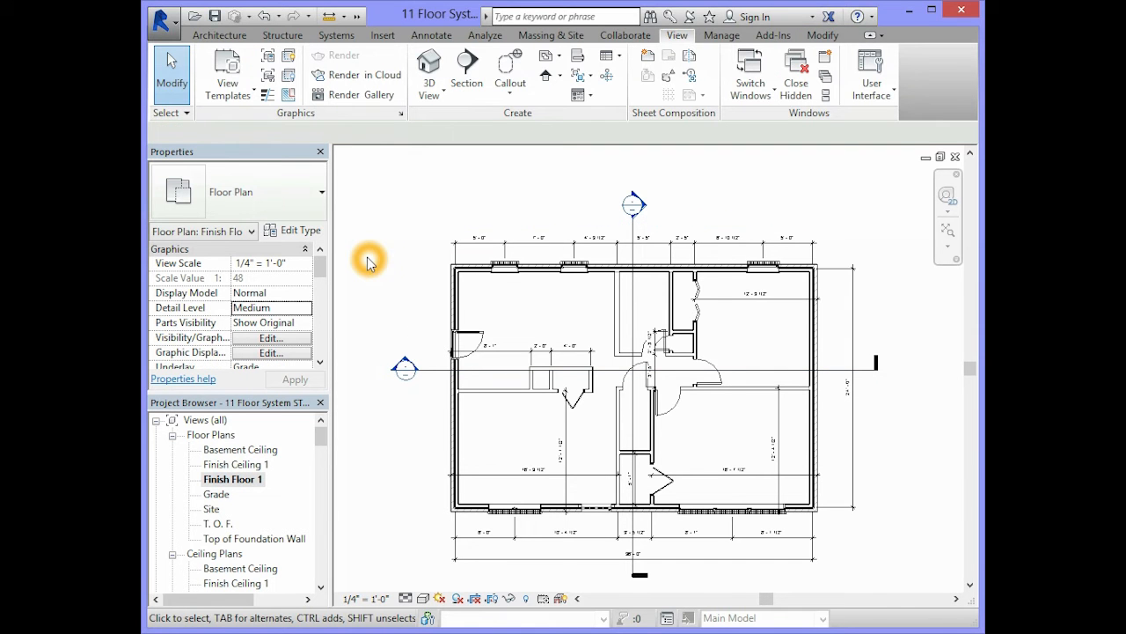
mouse_move(370, 261)
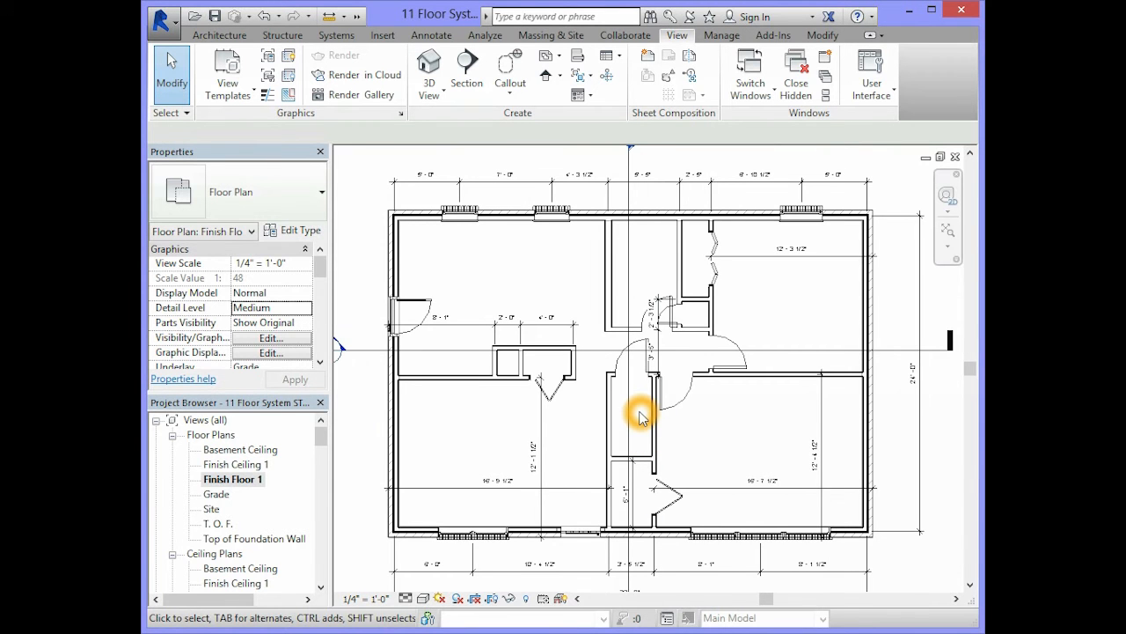
mouse_move(860, 394)
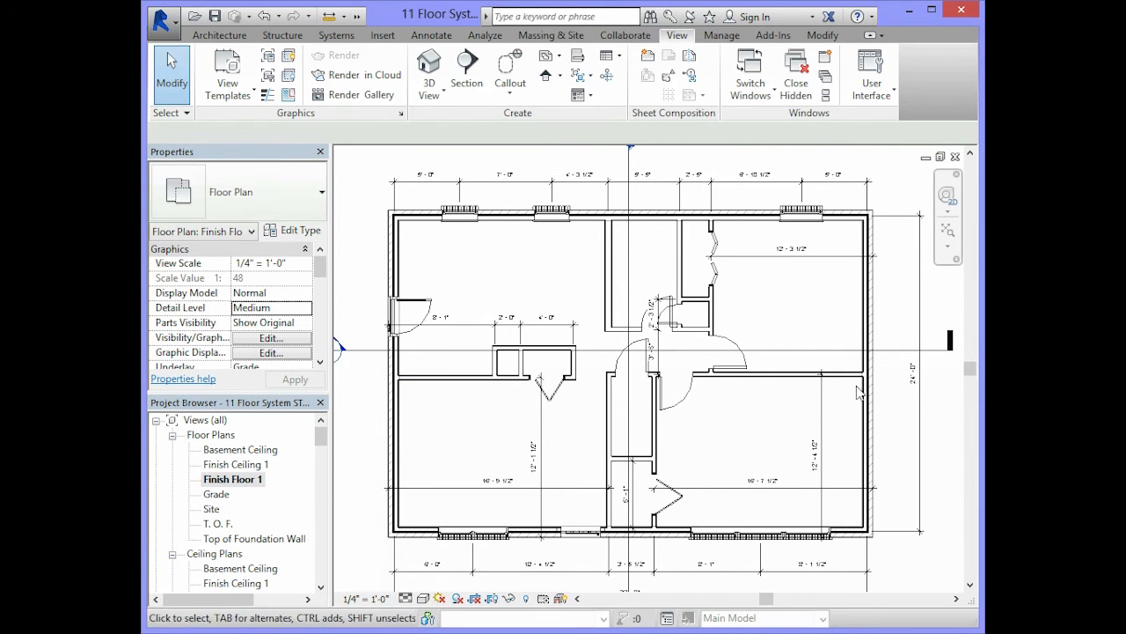
left_click(680, 264)
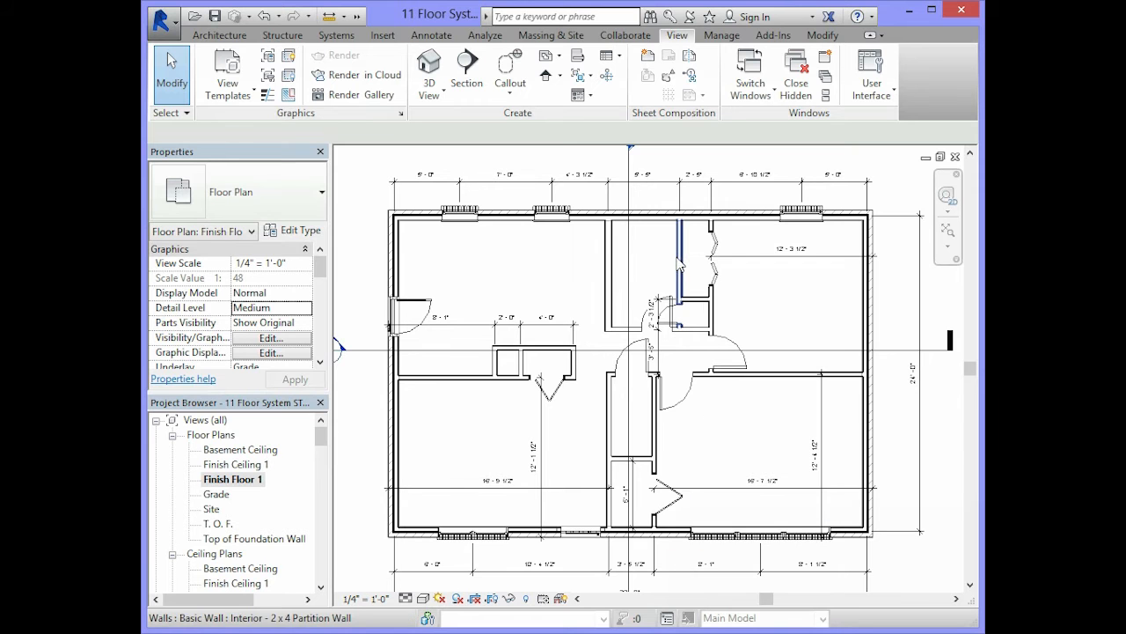
mouse_move(599, 350)
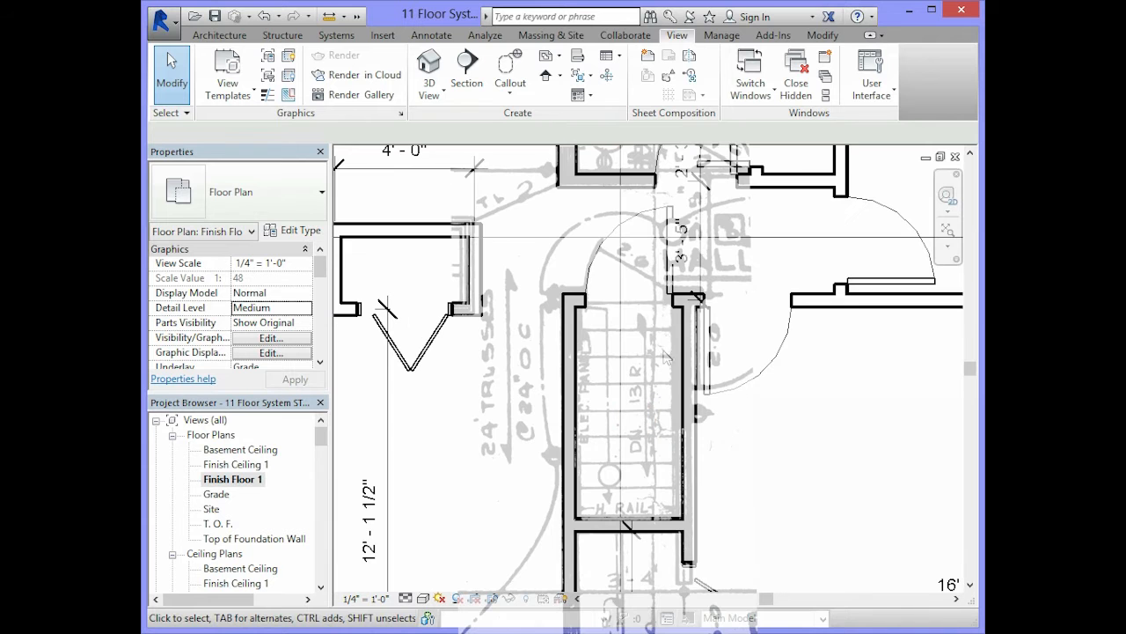
left_click(572, 396)
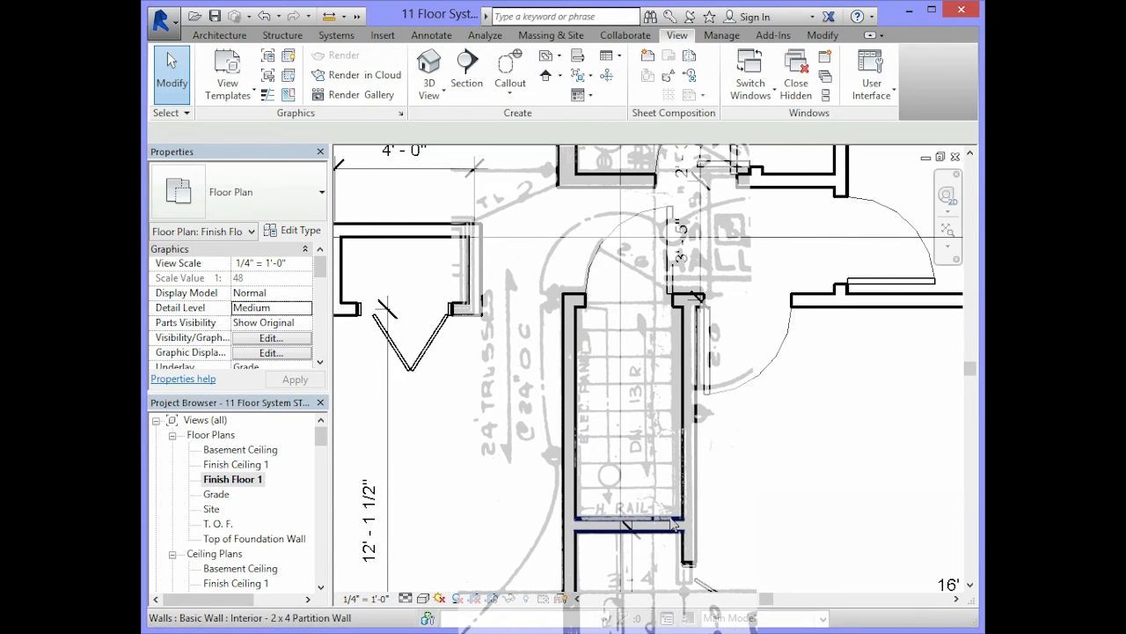
left_click(685, 310)
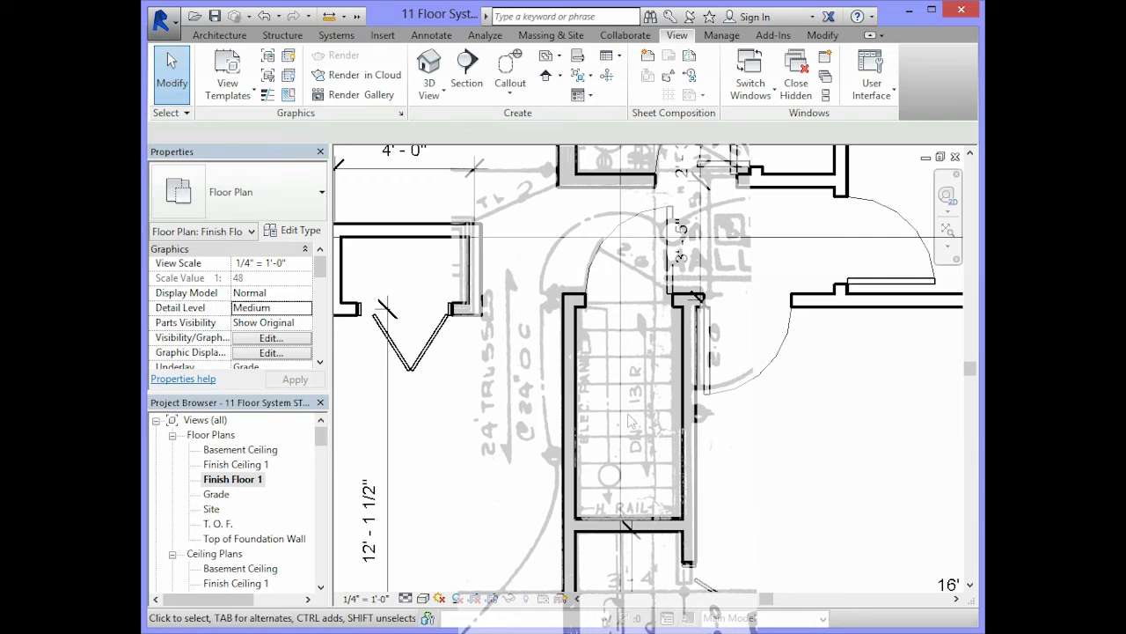
mouse_move(684, 507)
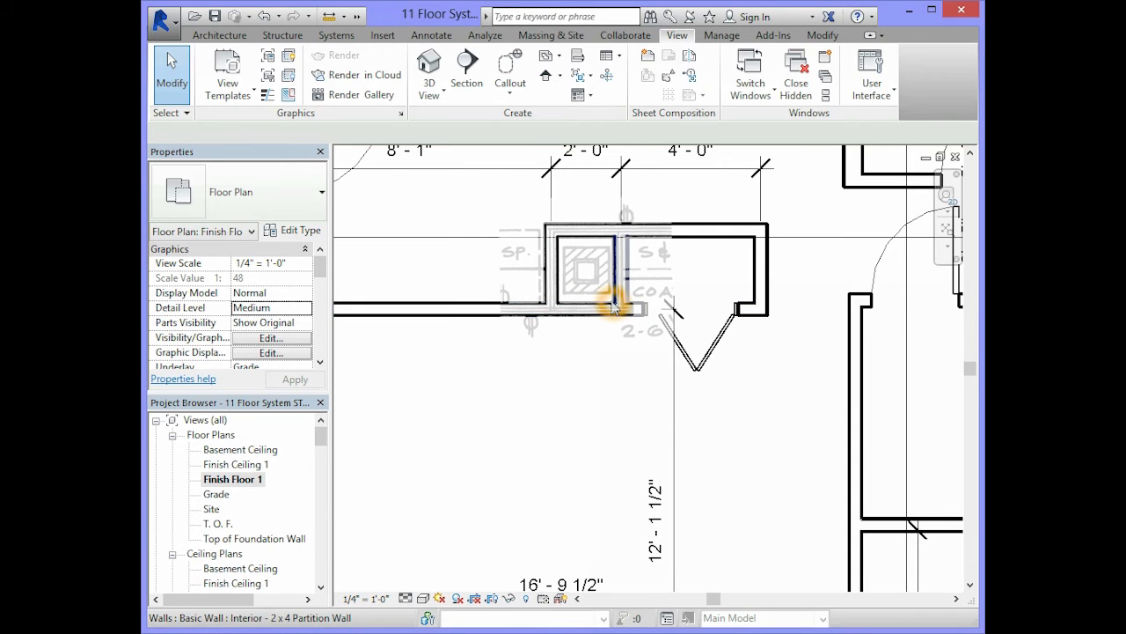
mouse_move(616, 303)
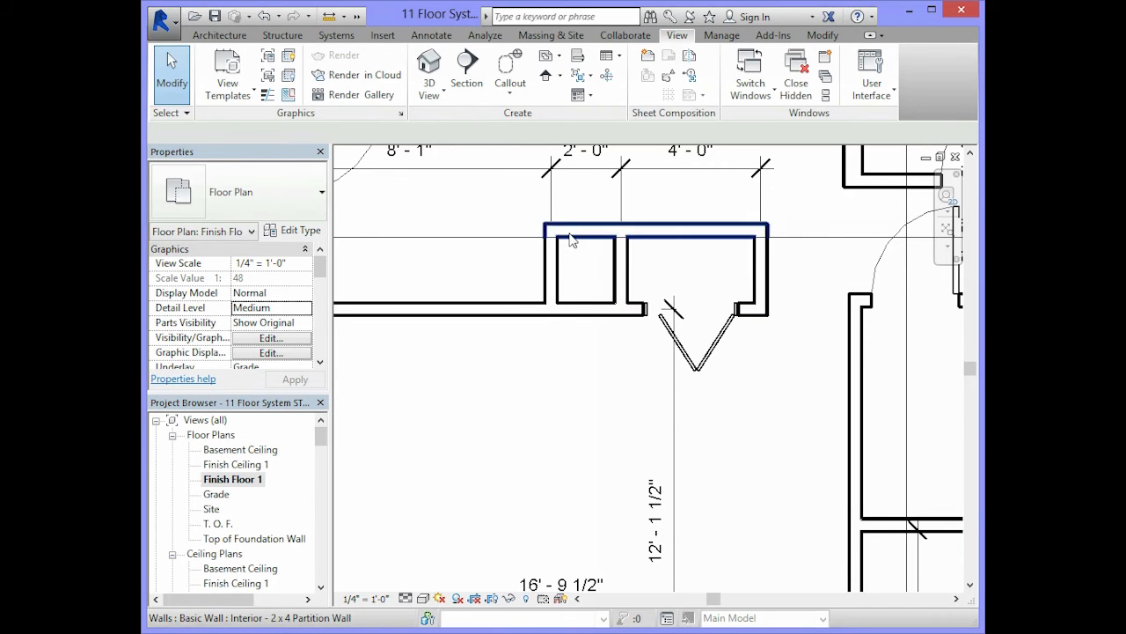
left_click(581, 309)
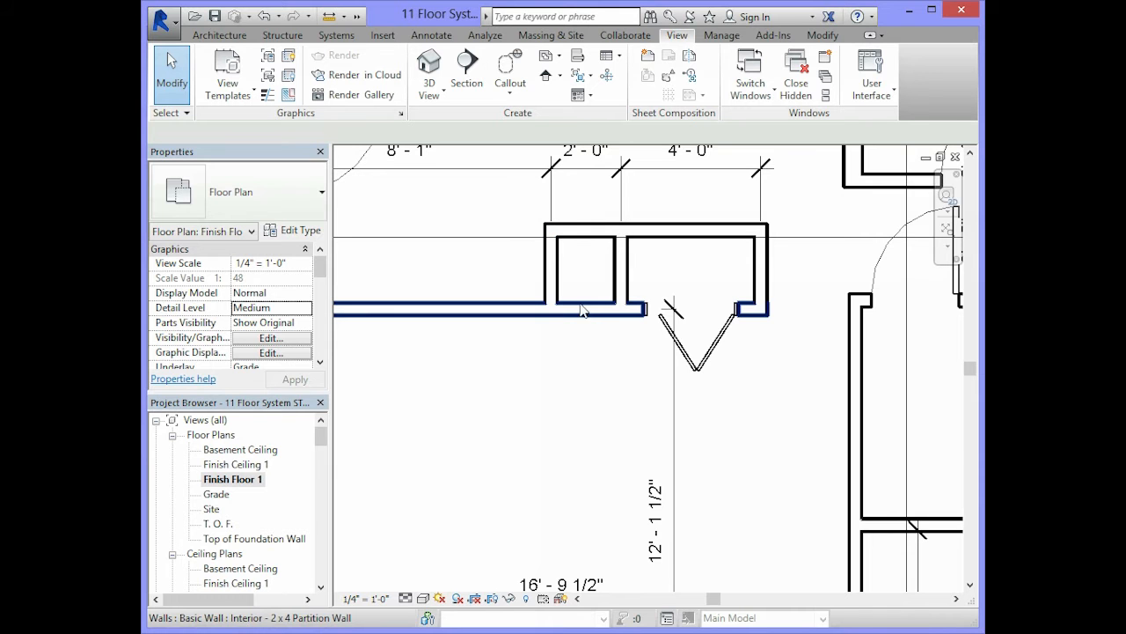
mouse_move(616, 308)
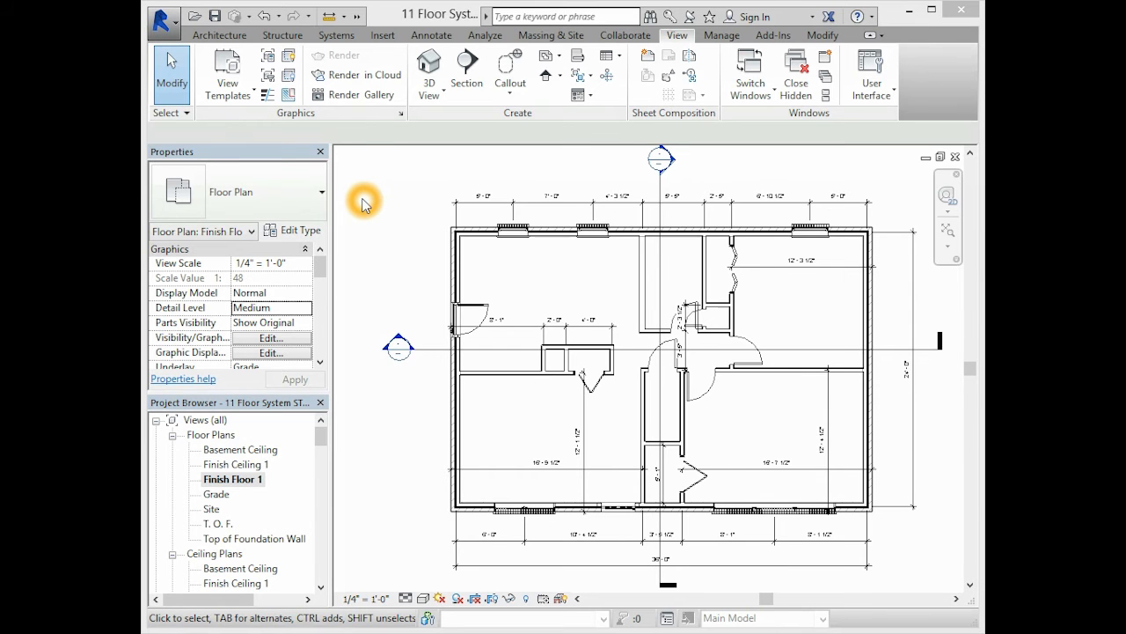
mouse_move(378, 203)
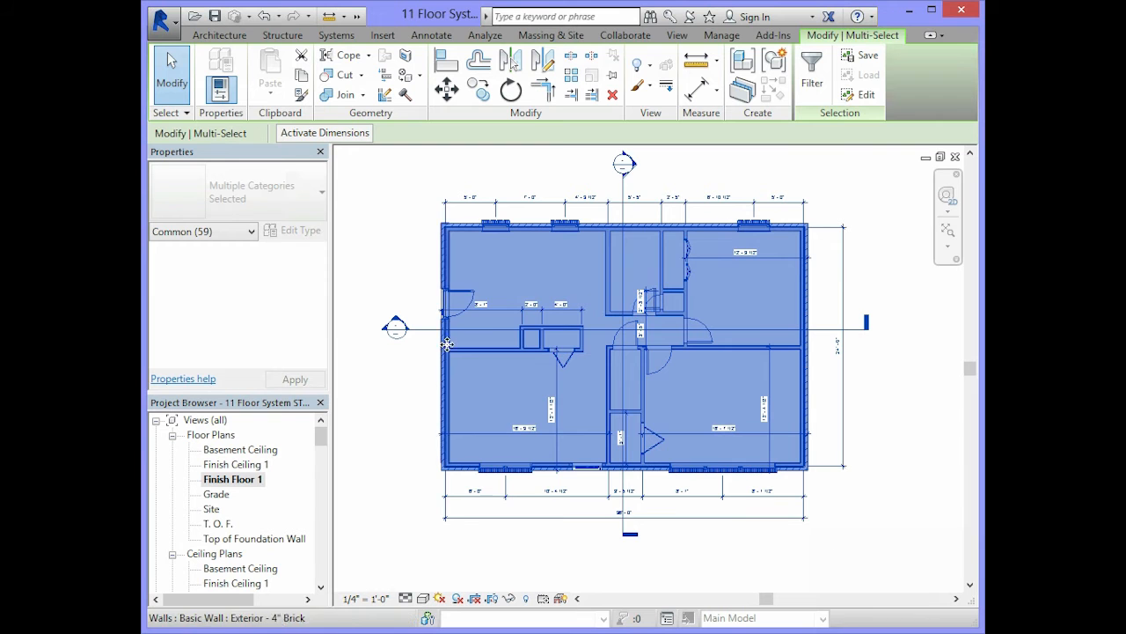
mouse_move(623, 378)
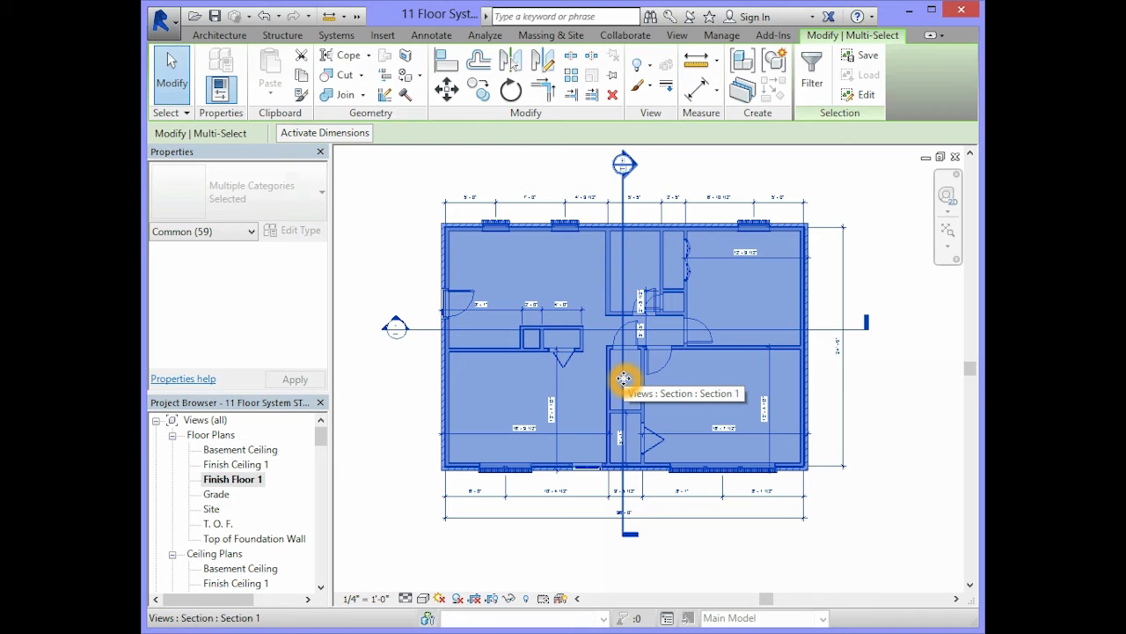
mouse_move(693, 49)
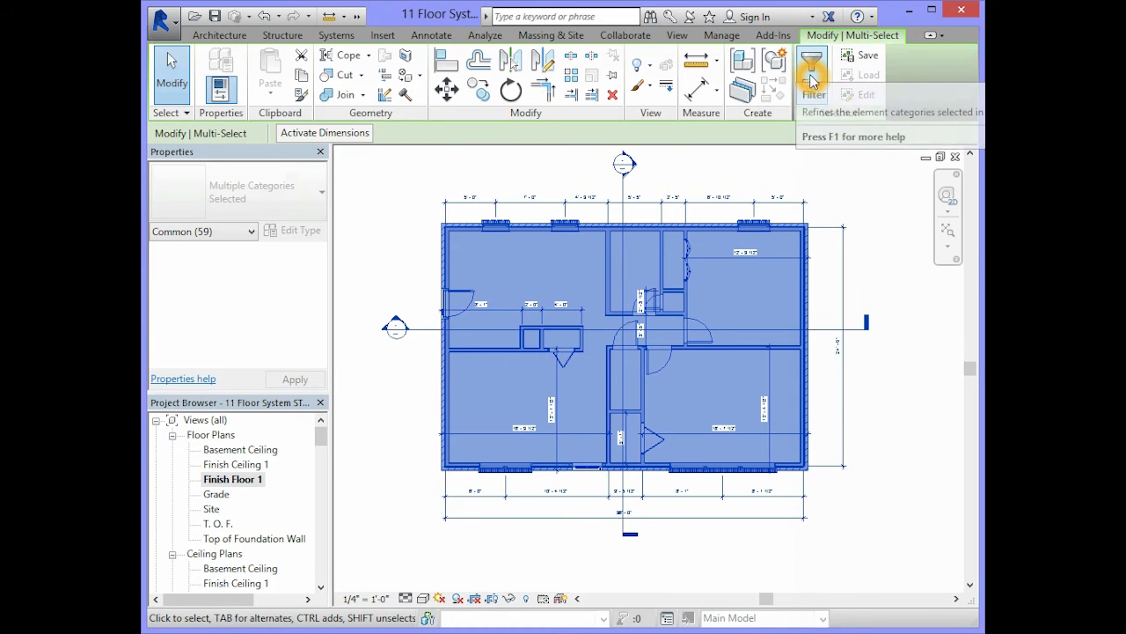
mouse_move(832, 115)
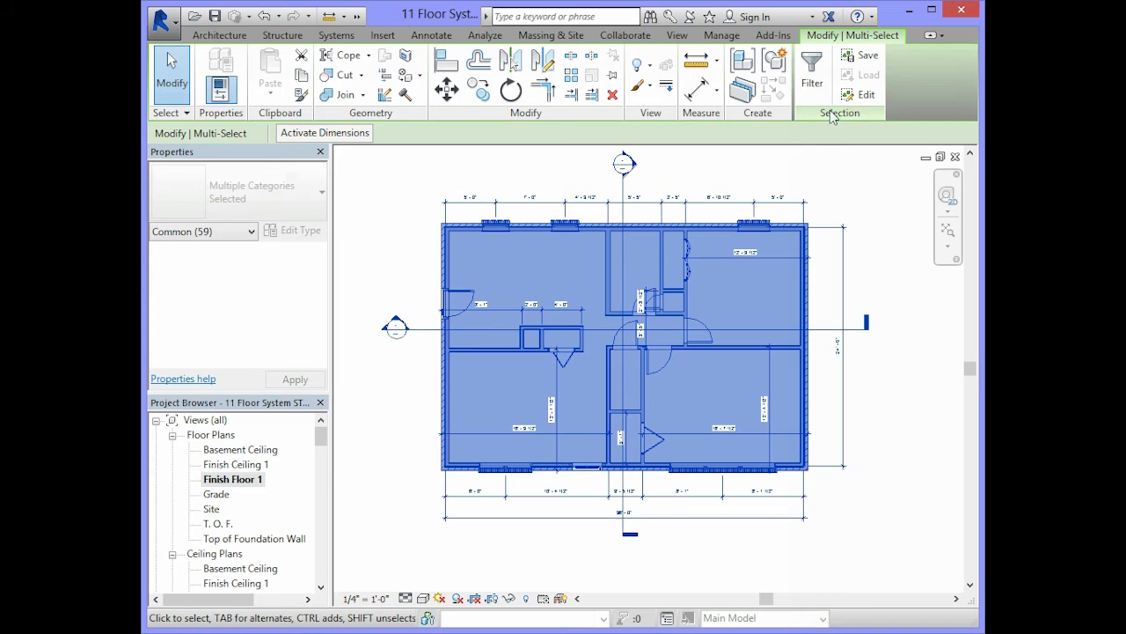
mouse_move(849, 117)
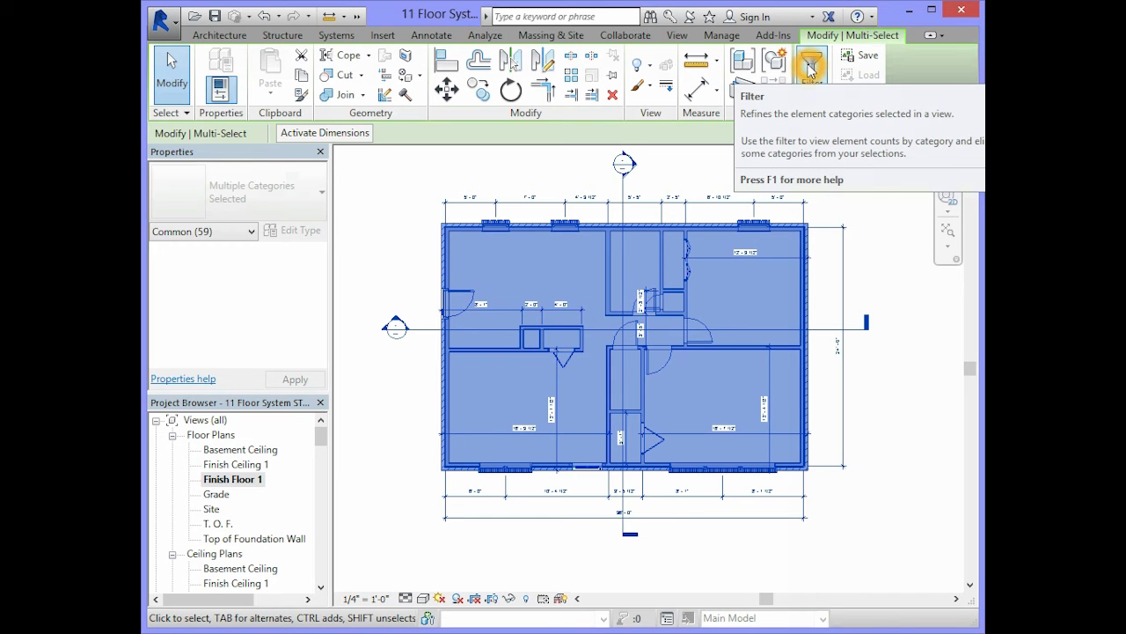
- Filter the multi-selection to the Floors category only, keeping just the 2x8 joist floor selected
left_click(809, 67)
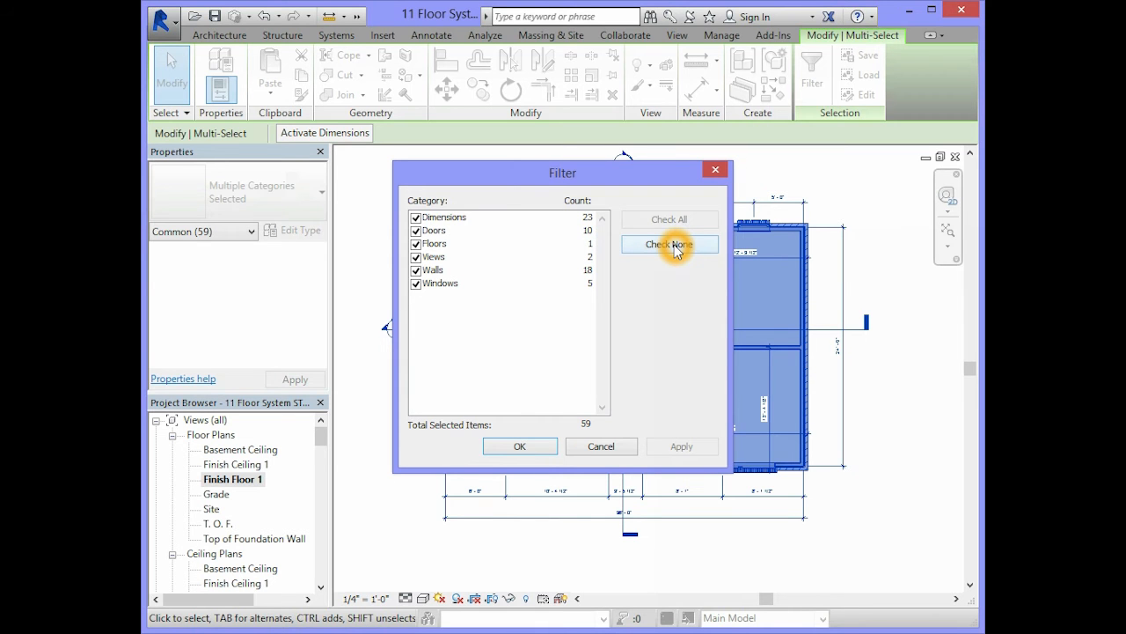
left_click(668, 243)
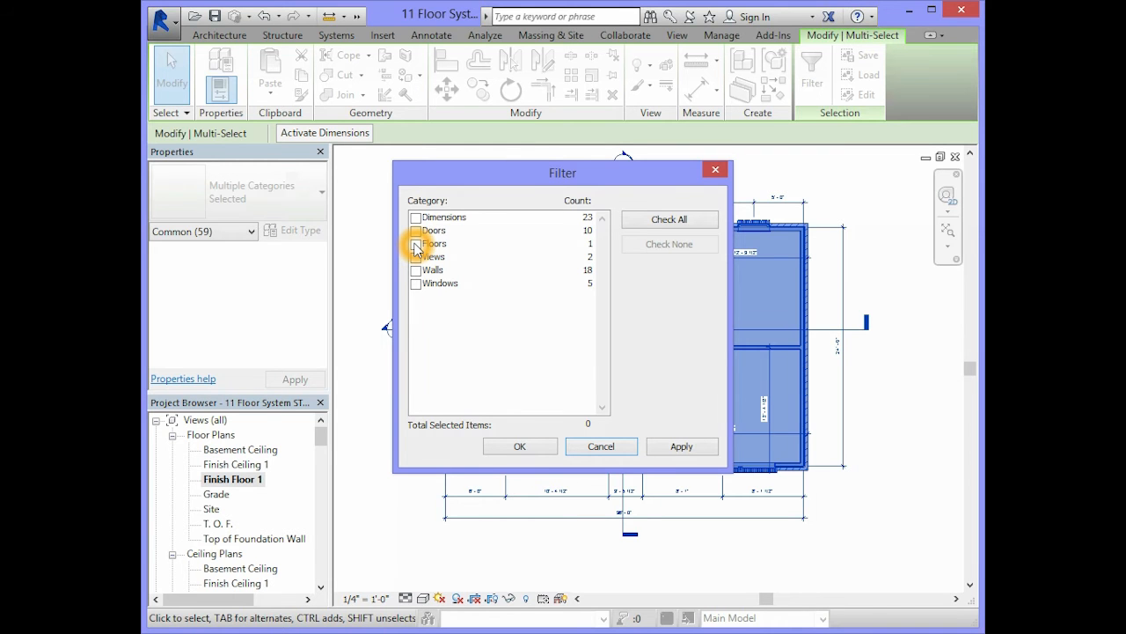
left_click(415, 243)
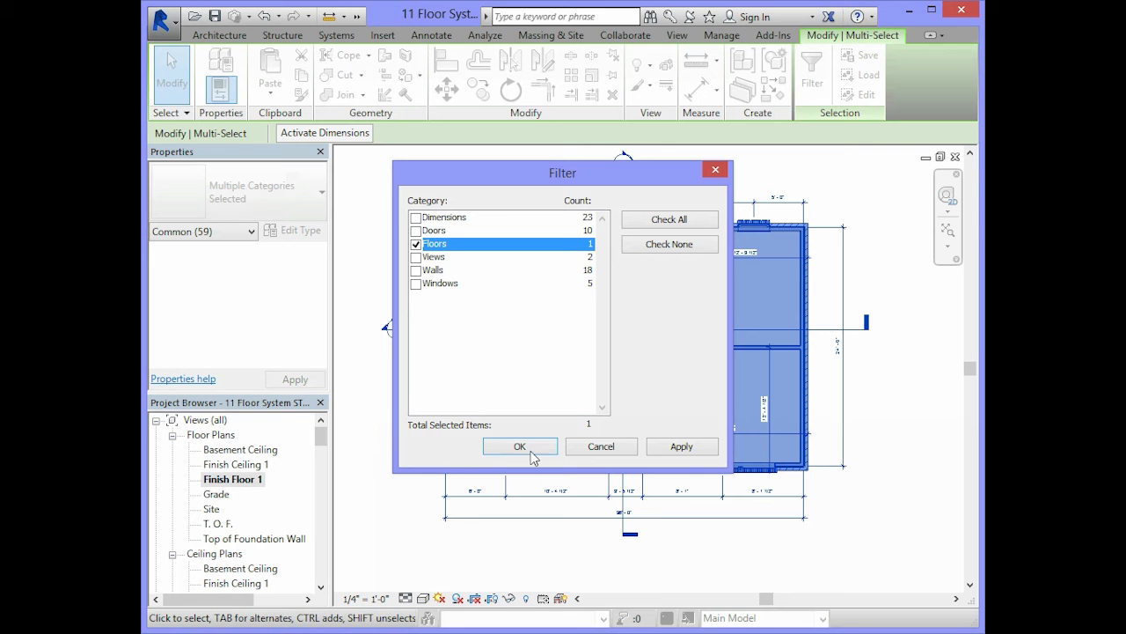
left_click(681, 447)
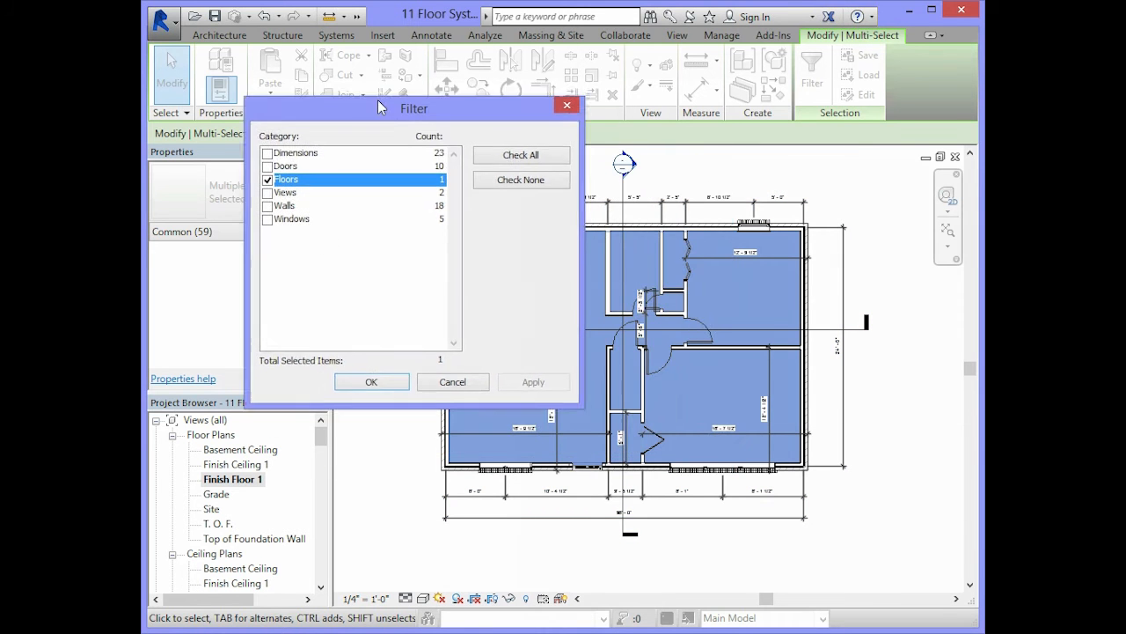
left_click_drag(414, 109, 338, 64)
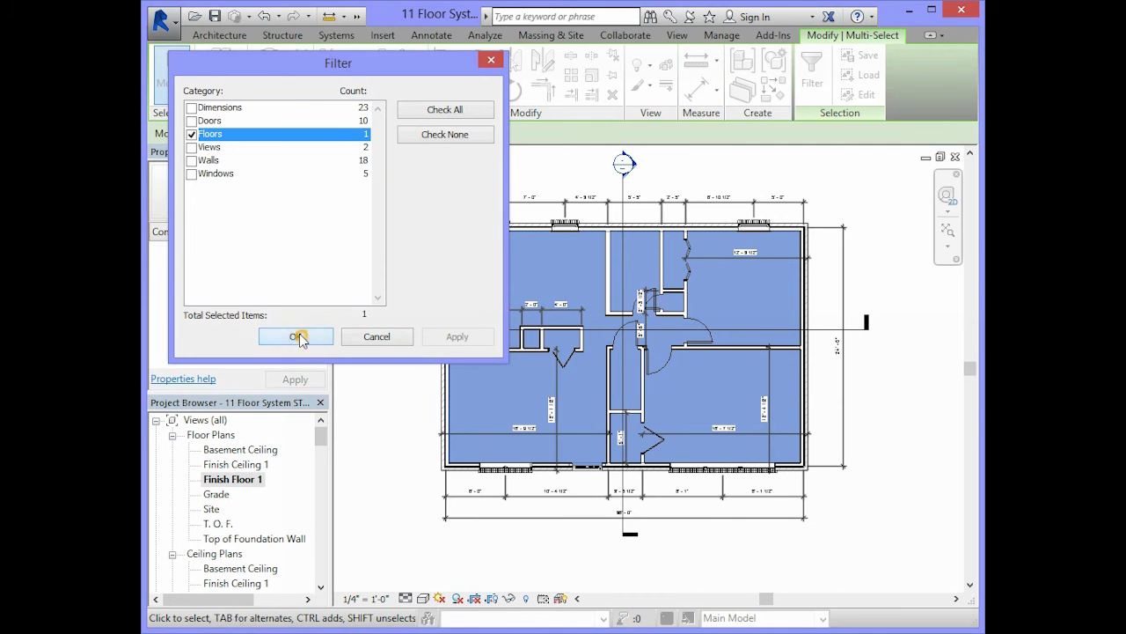
left_click(295, 336)
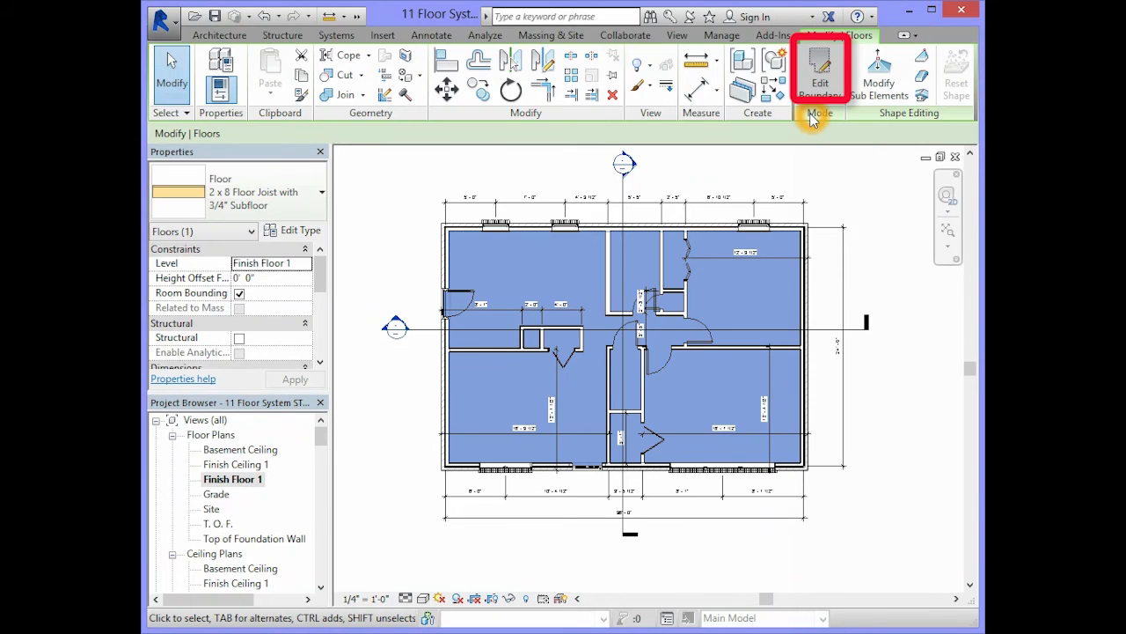
mouse_move(820, 70)
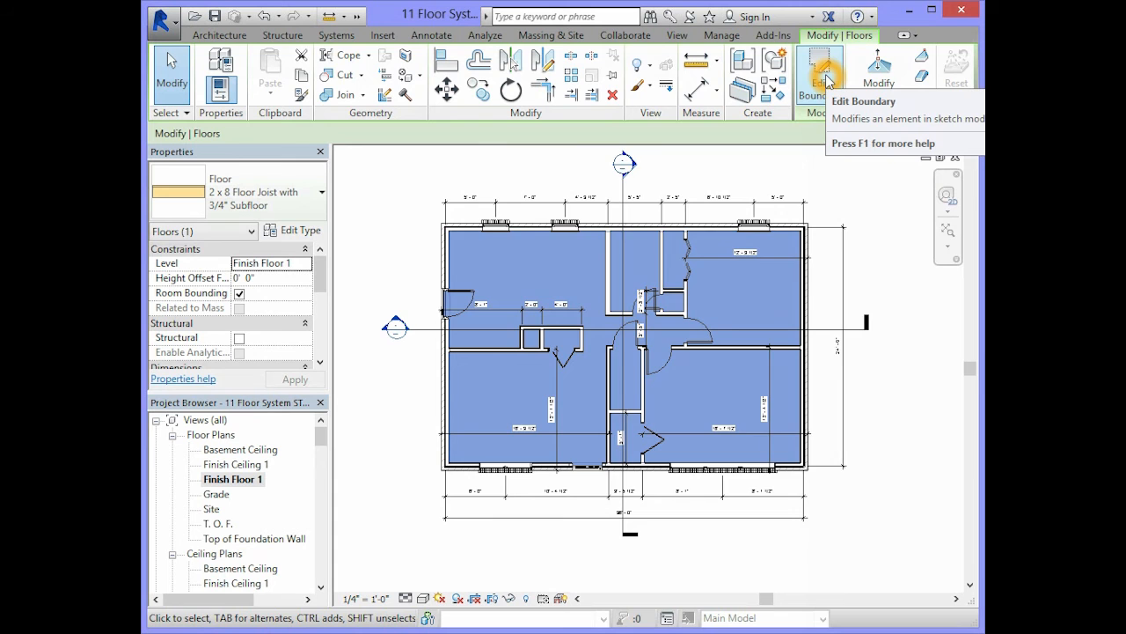
- Enter Edit Boundary mode for the selected Finish Floor 1 floor
left_click(810, 67)
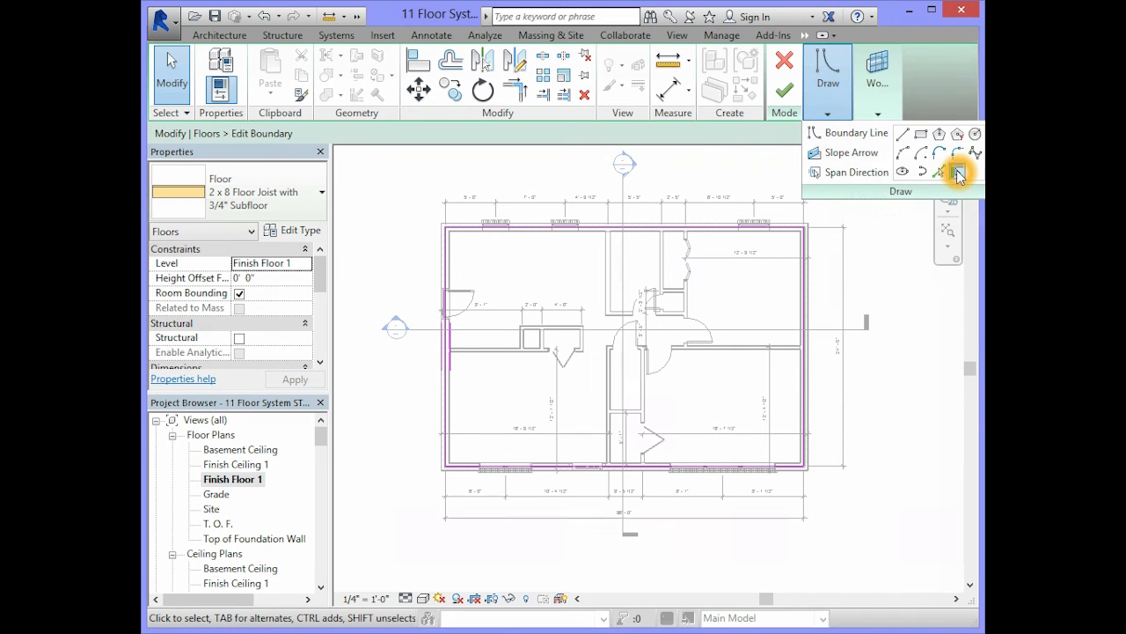
- Add boundary lines along the stairwell closet walls using Pick Walls
left_click(956, 172)
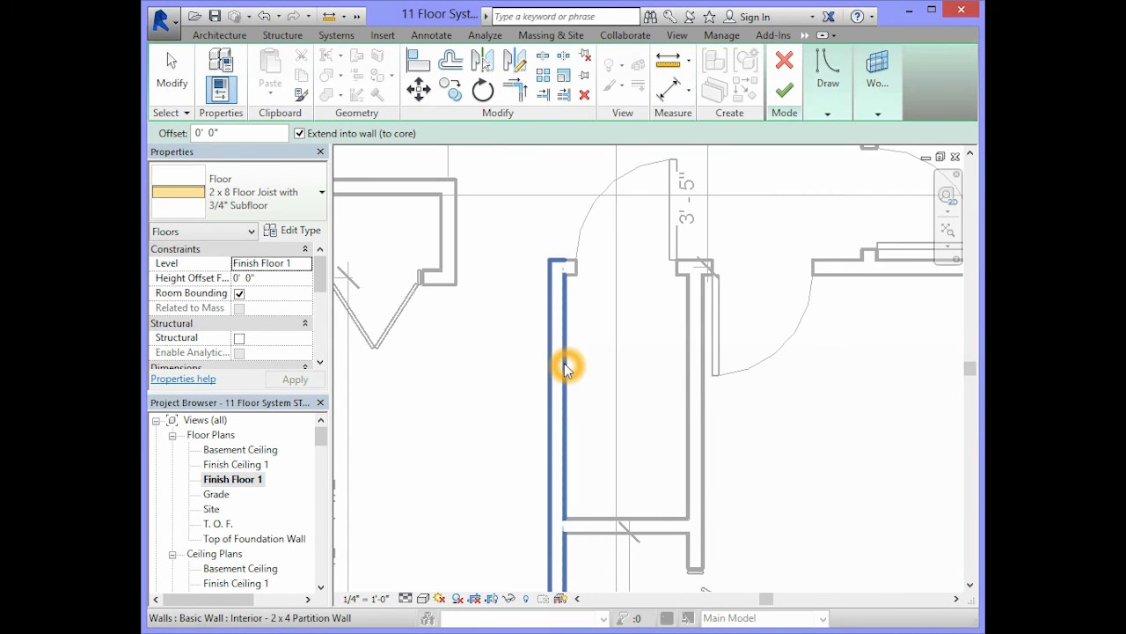
mouse_move(567, 364)
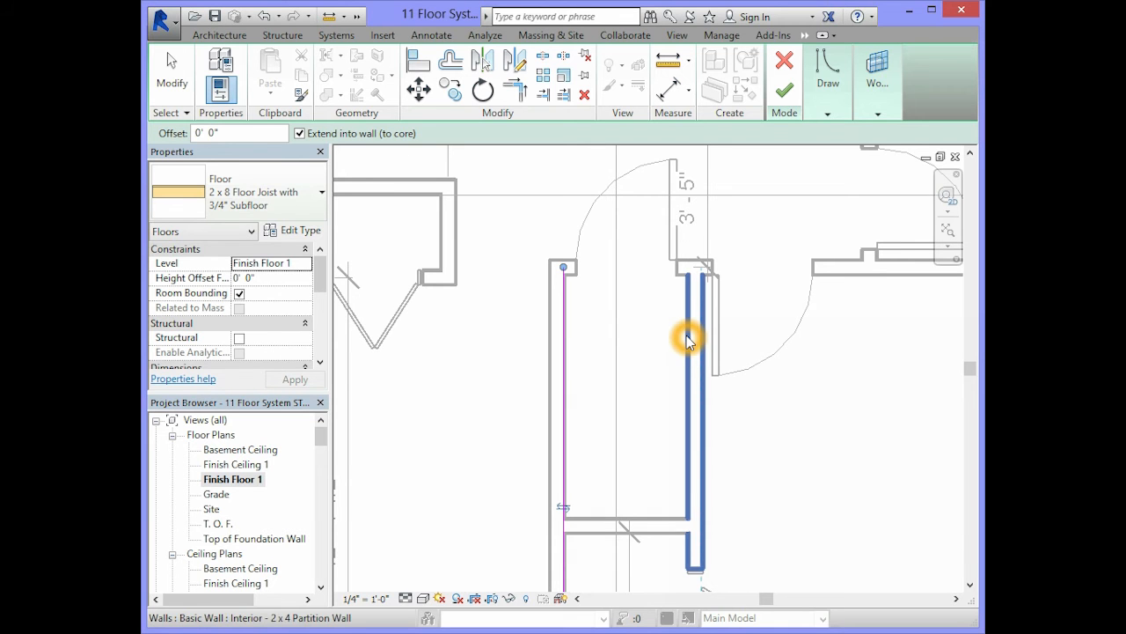
mouse_move(690, 341)
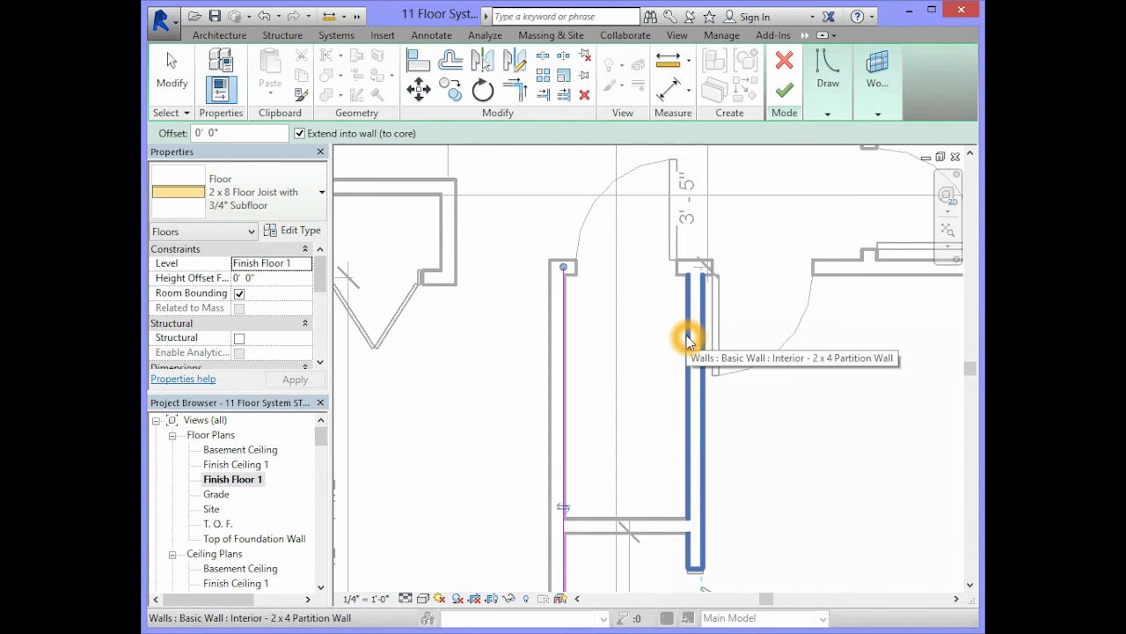
left_click(690, 338)
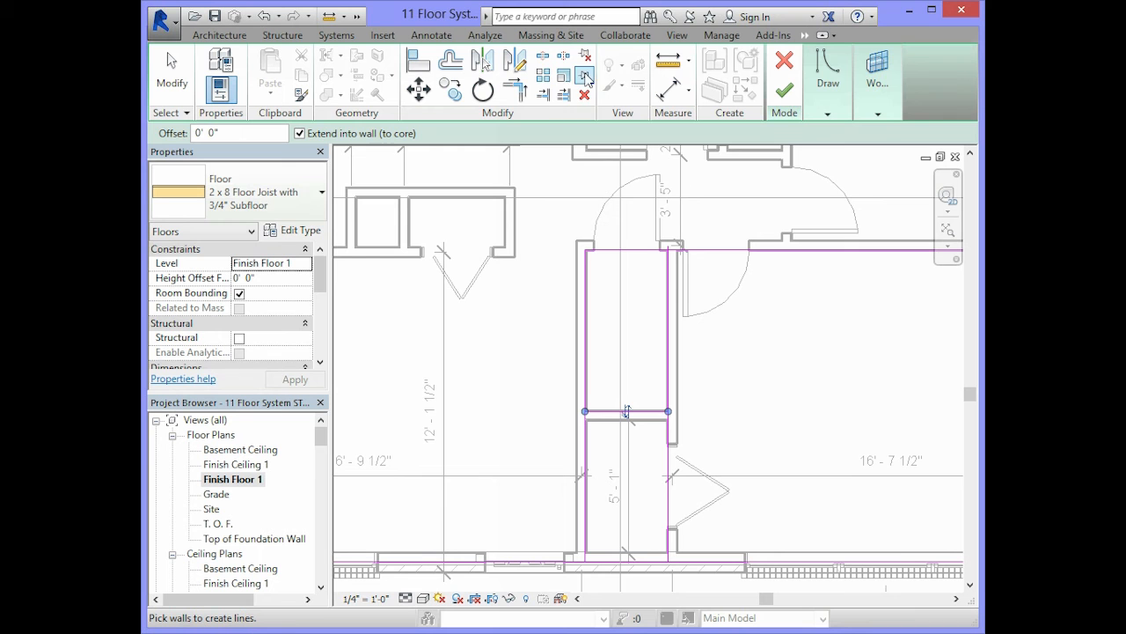
mouse_move(514, 92)
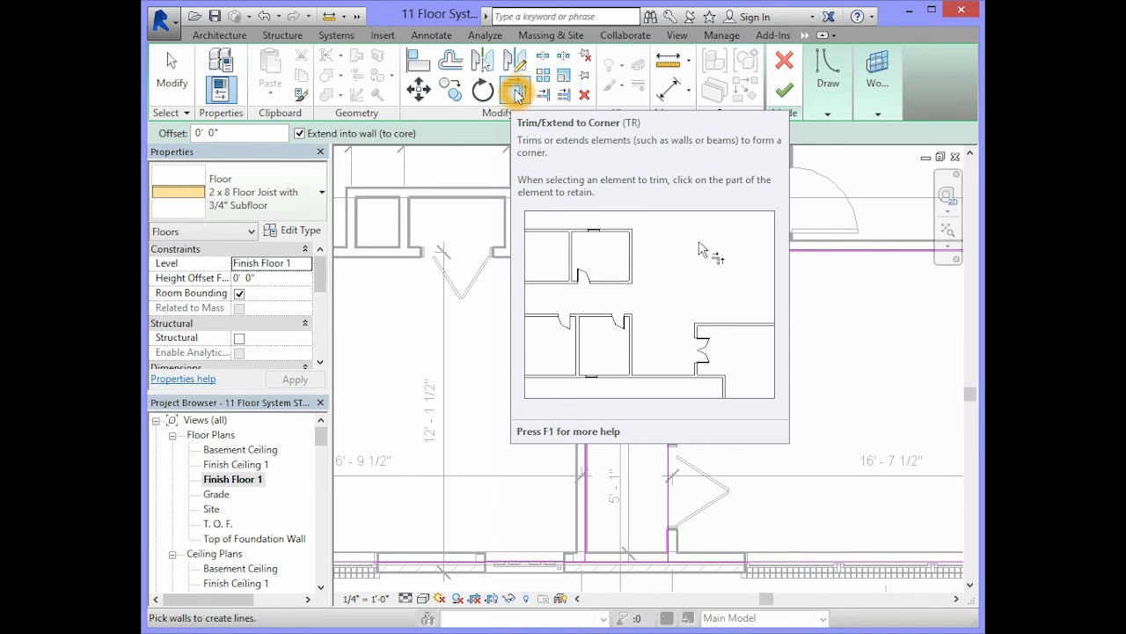
- Trim two stairwell boundary lines into a clean corner with Trim/Extend to Corner
left_click(514, 92)
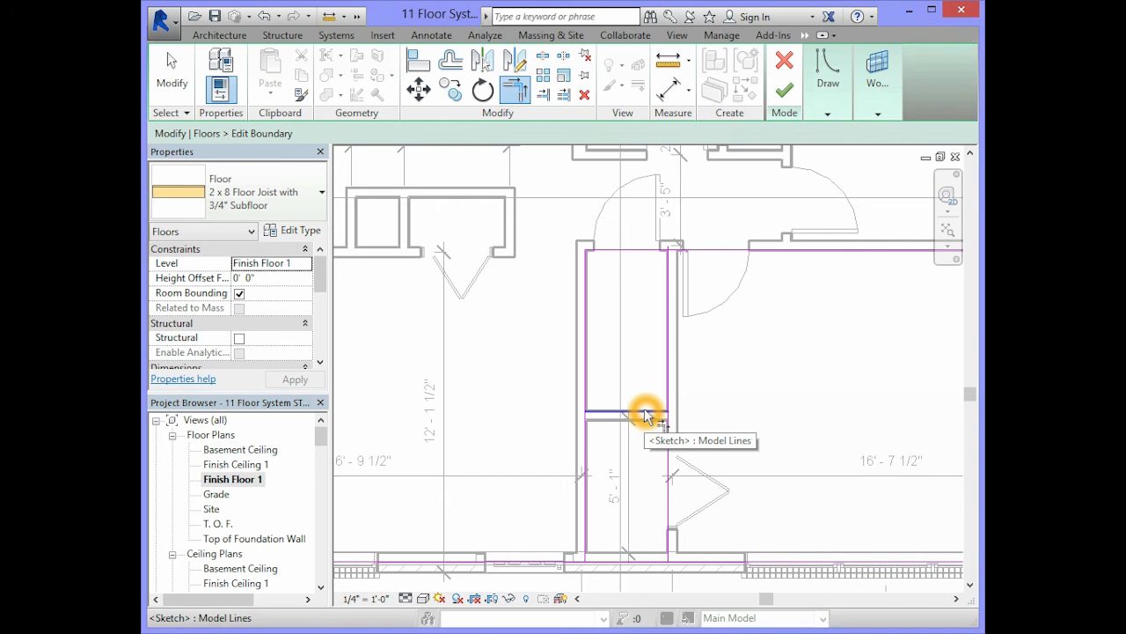
left_click(648, 413)
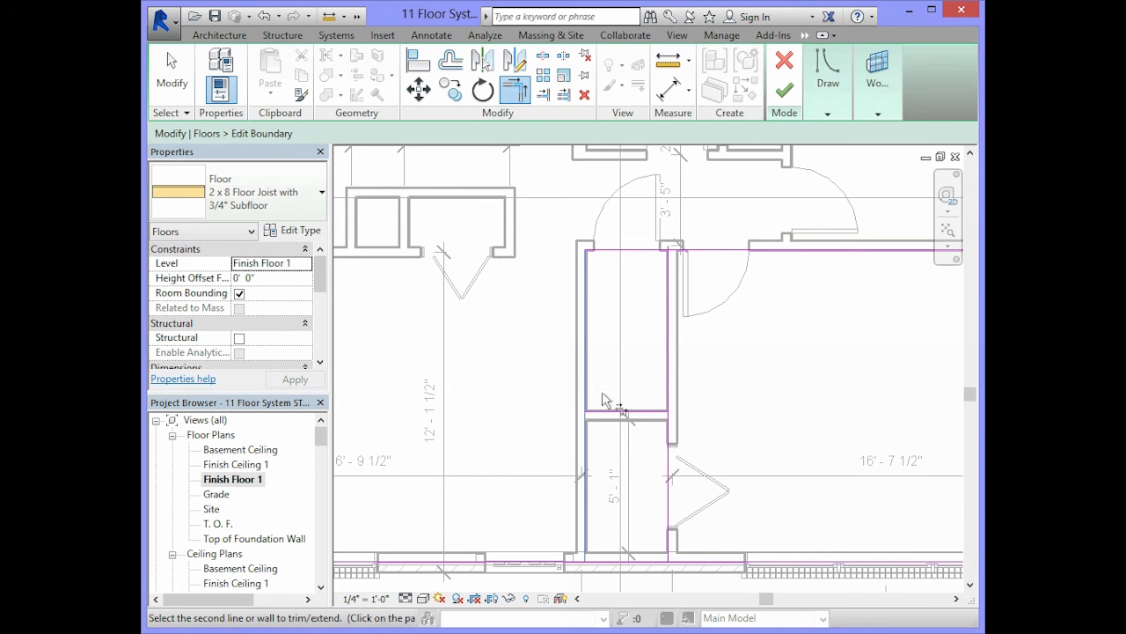
left_click(613, 409)
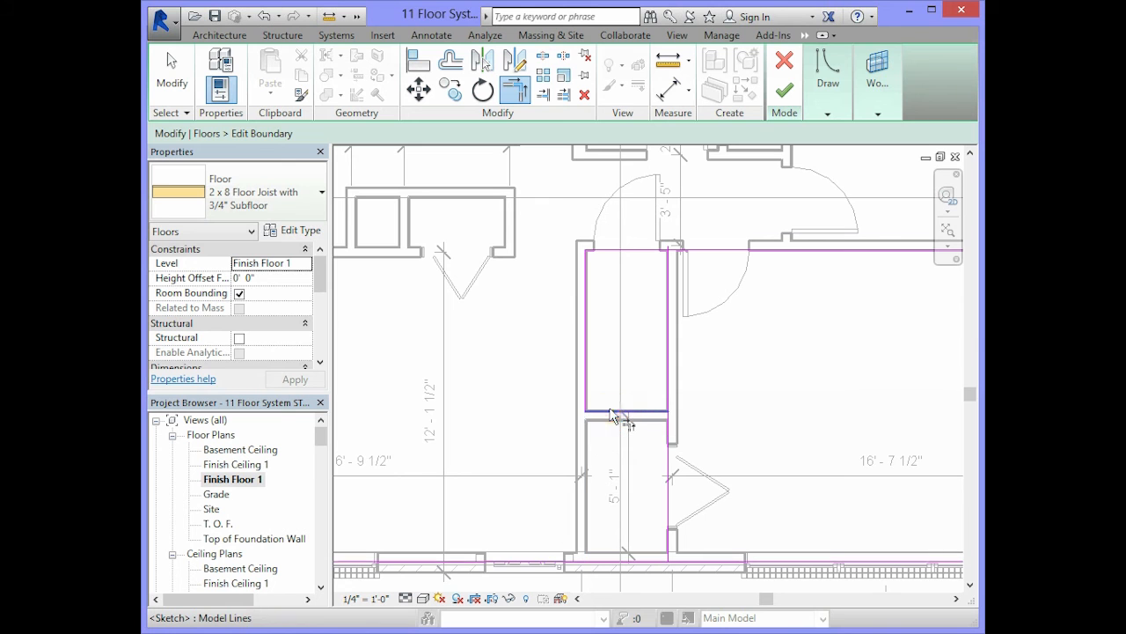
mouse_move(612, 412)
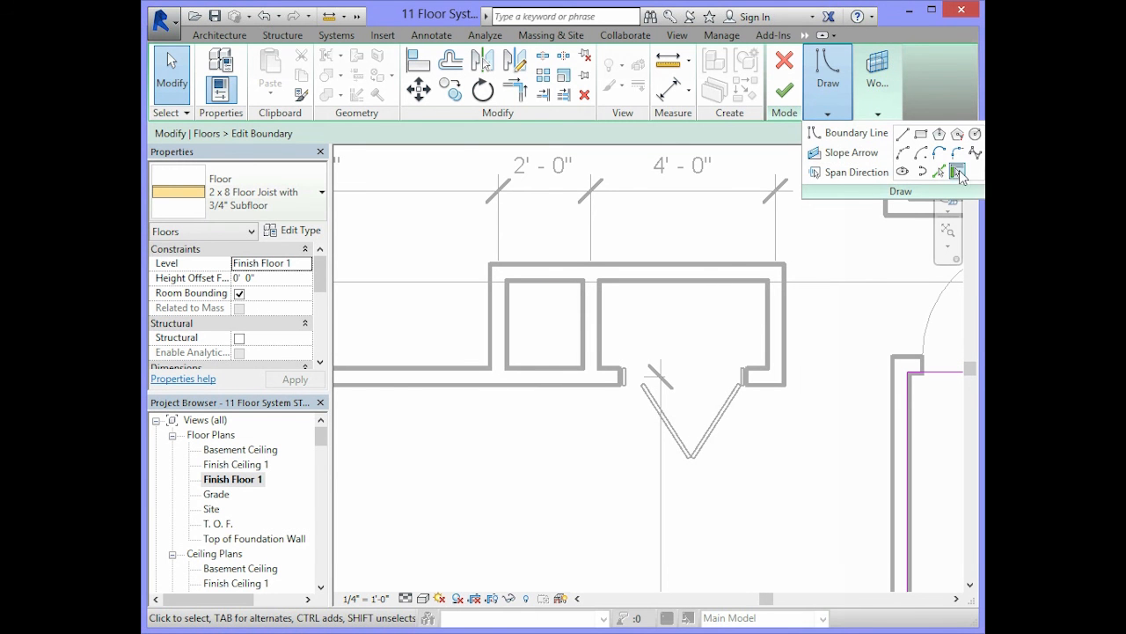
mouse_move(958, 172)
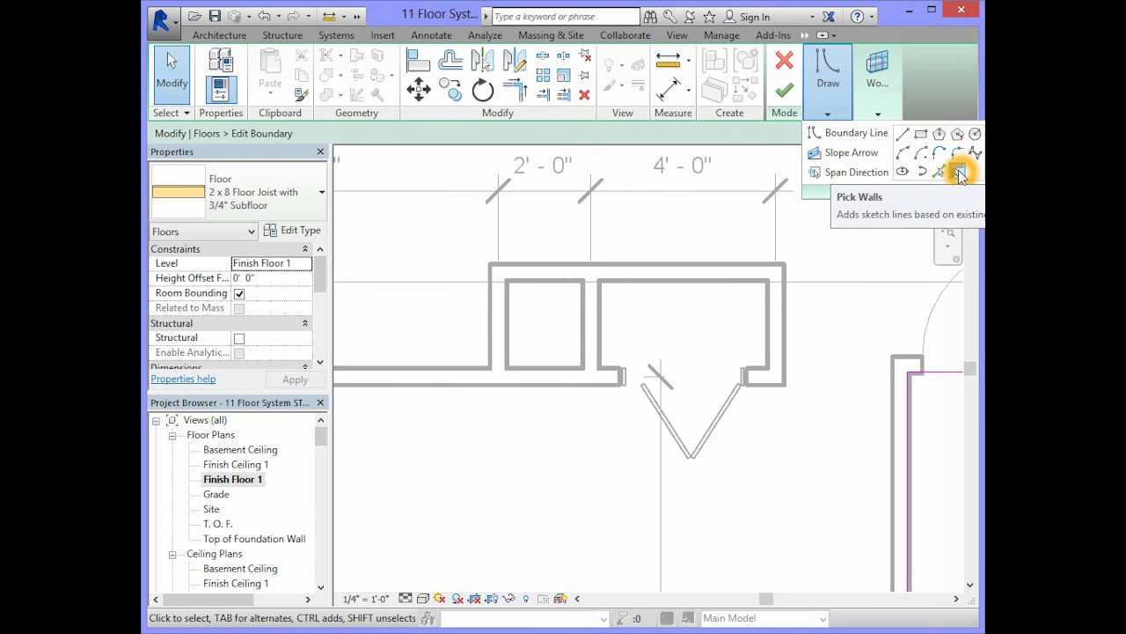
- Add boundary lines along the chimney enclosure walls using Pick Walls
left_click(958, 171)
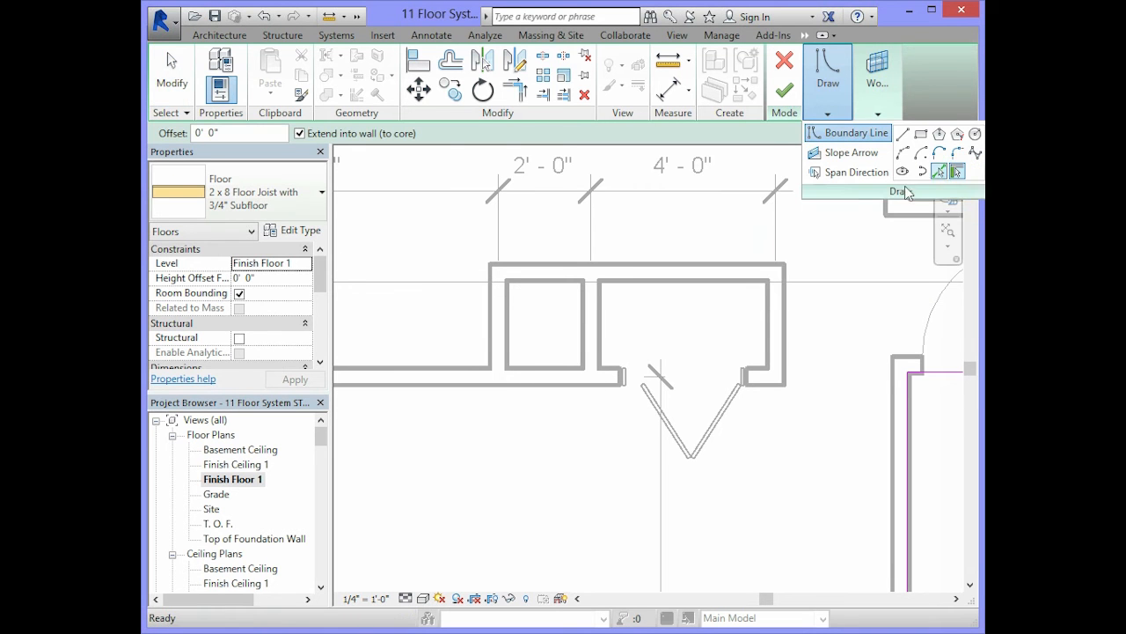
mouse_move(509, 320)
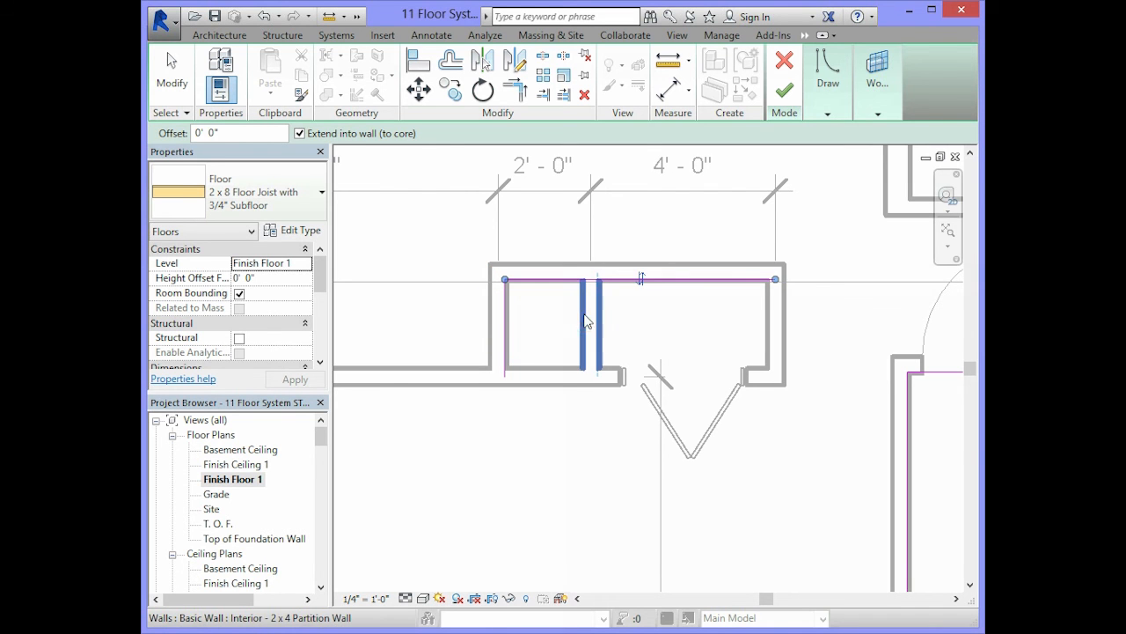
left_click(596, 331)
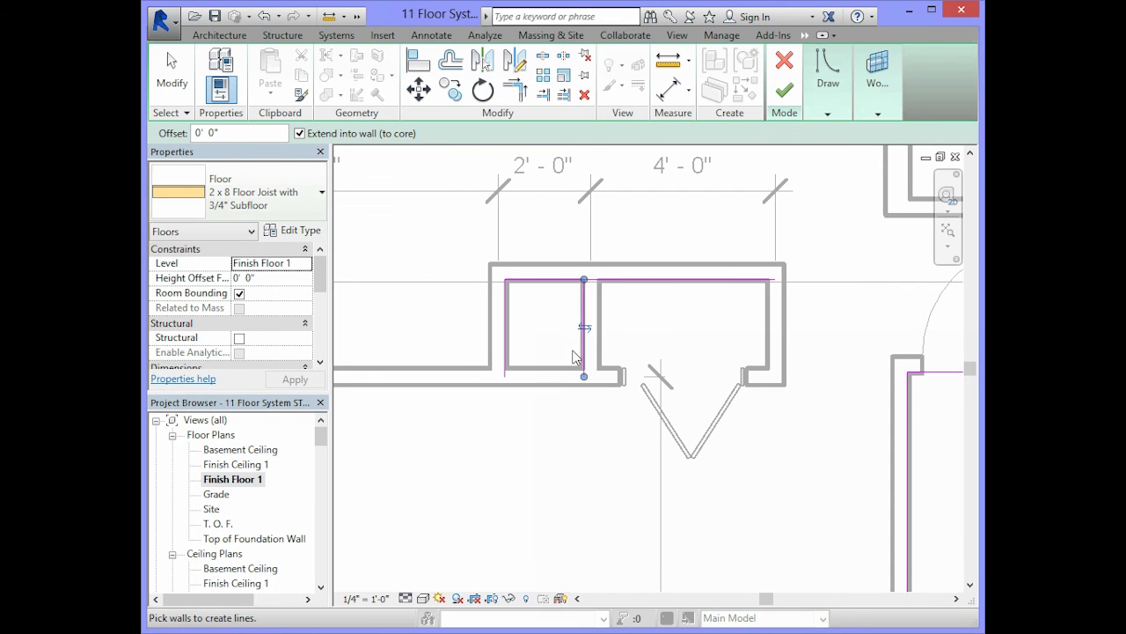
mouse_move(556, 370)
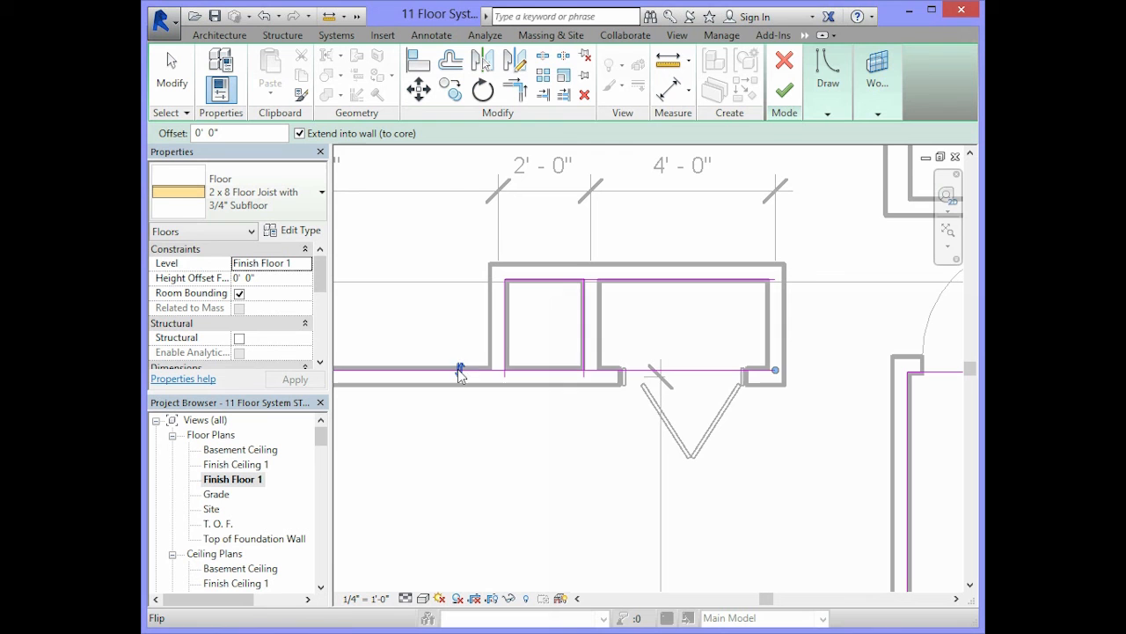
mouse_move(546, 374)
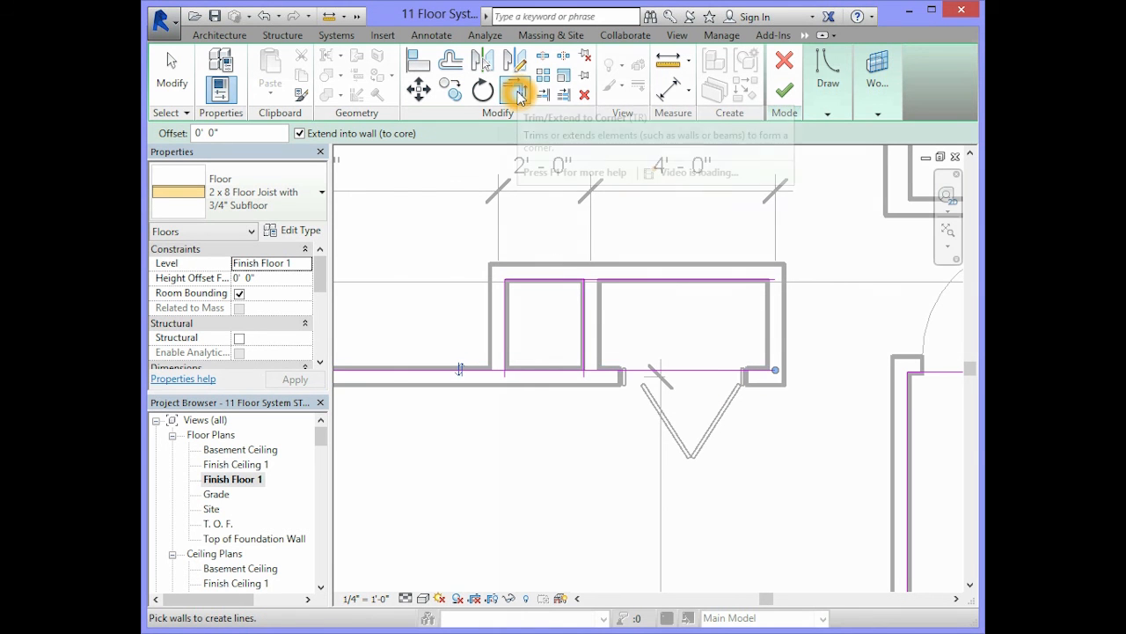
mouse_move(521, 120)
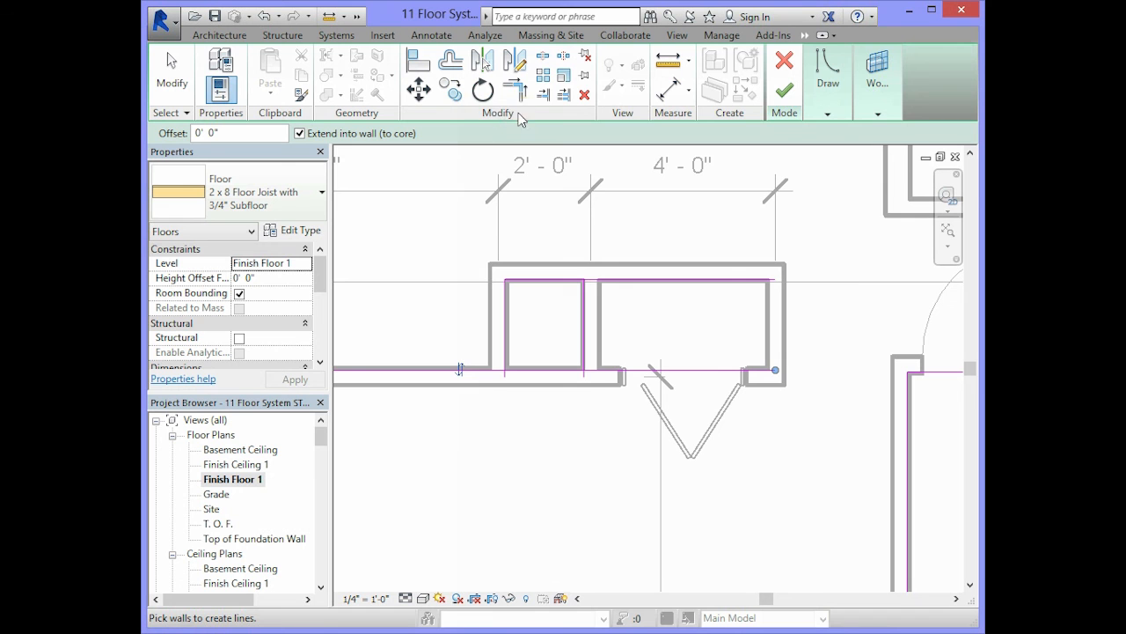
mouse_move(514, 92)
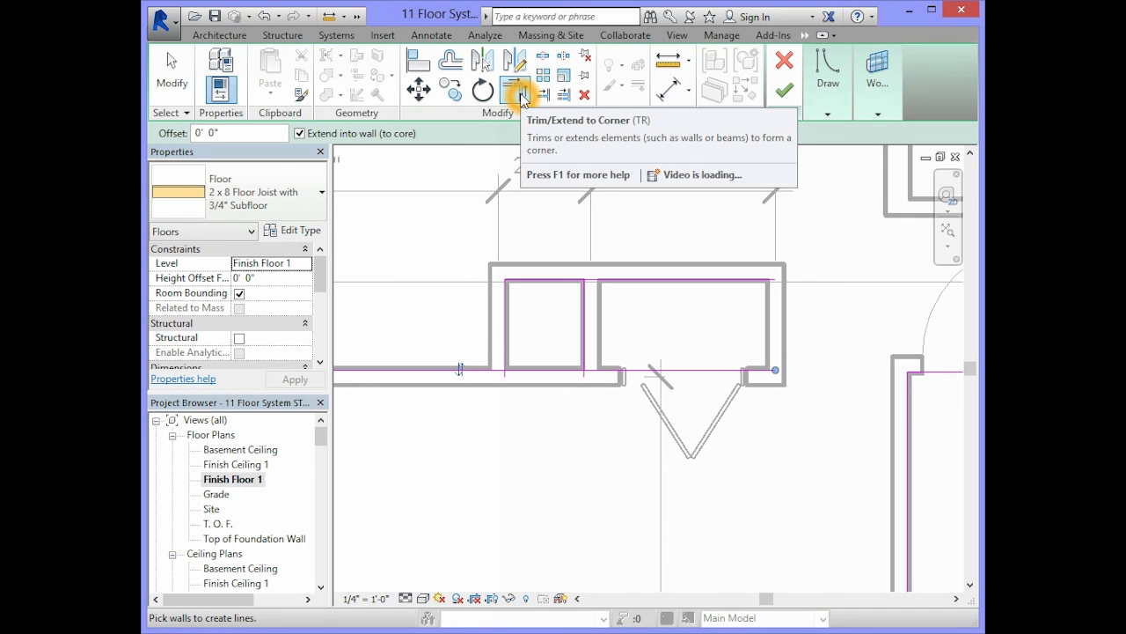
- Trim the chimney boundary lines into a closed rectangle with clean corners
left_click(521, 91)
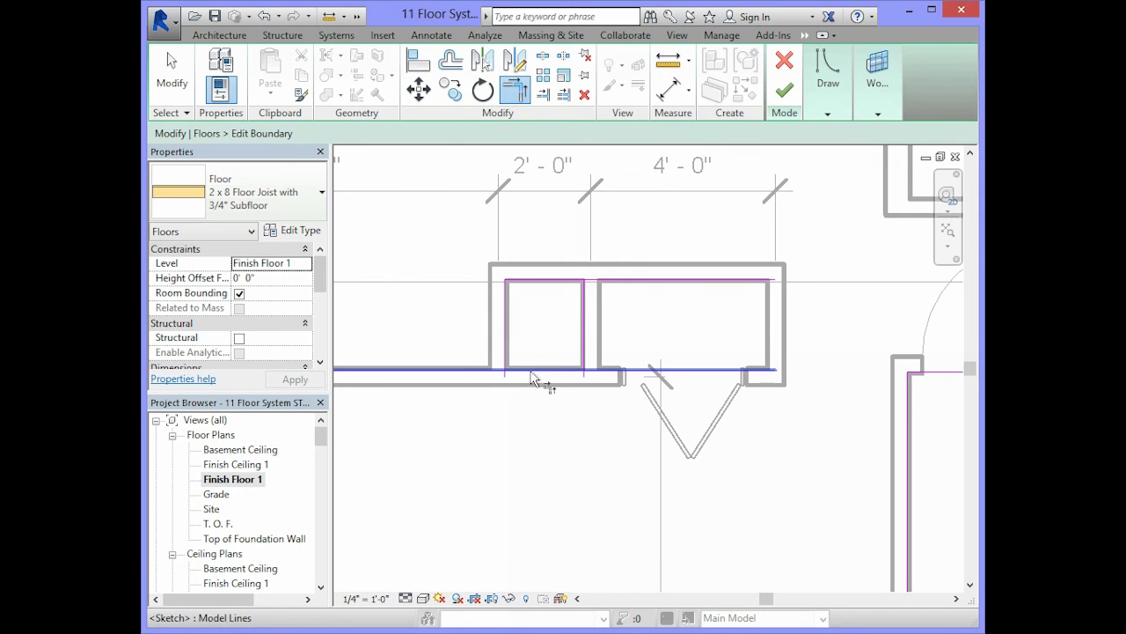
left_click(507, 349)
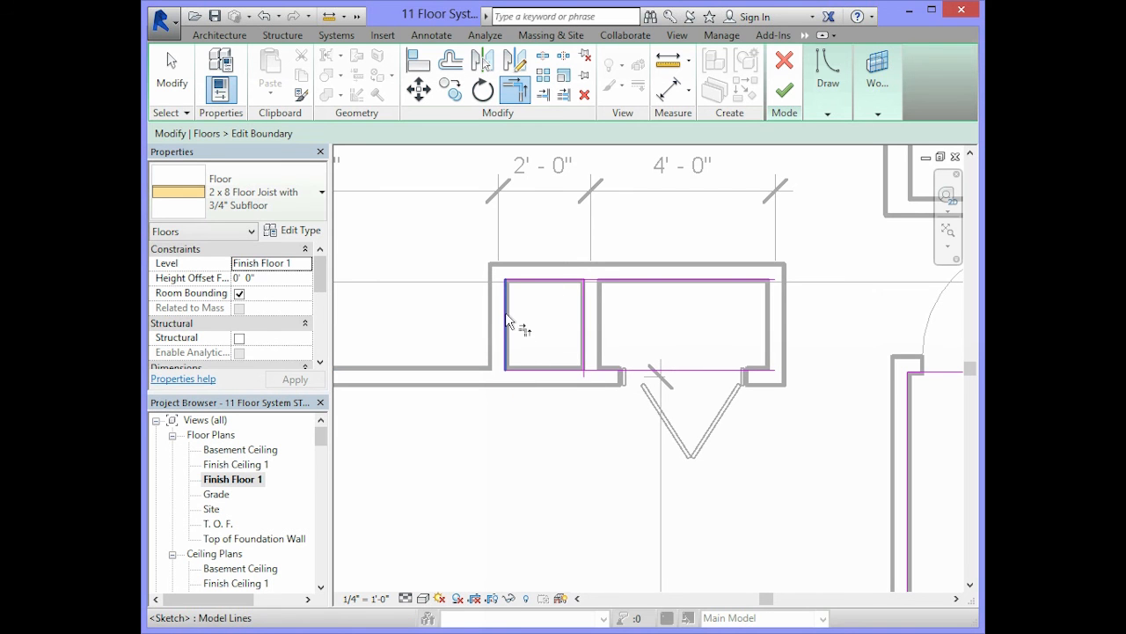
left_click(532, 278)
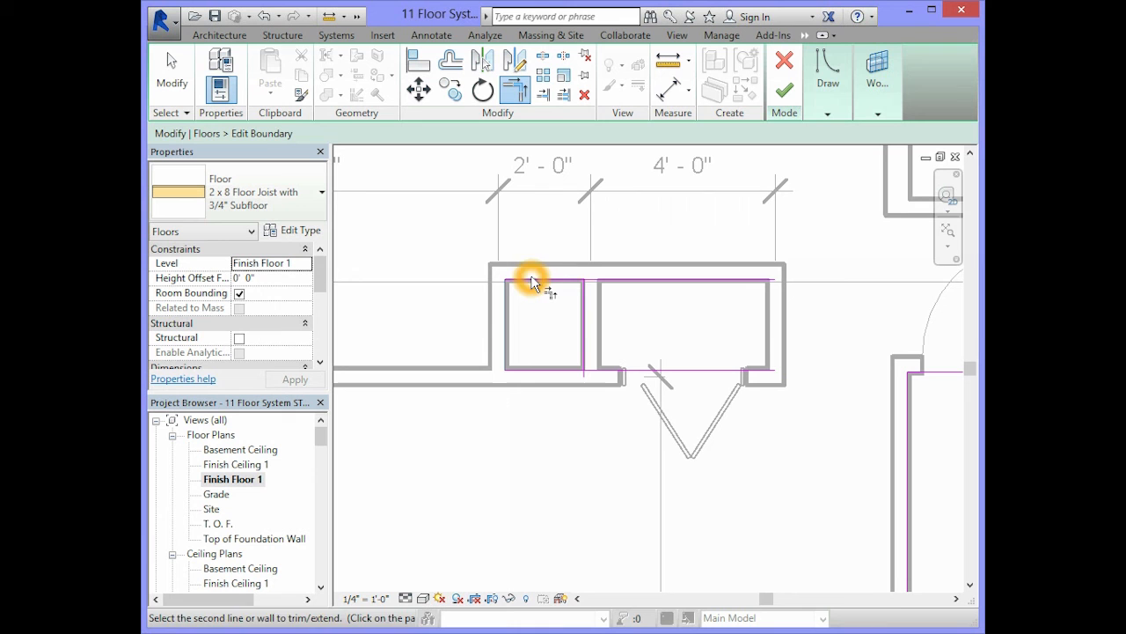
left_click(532, 280)
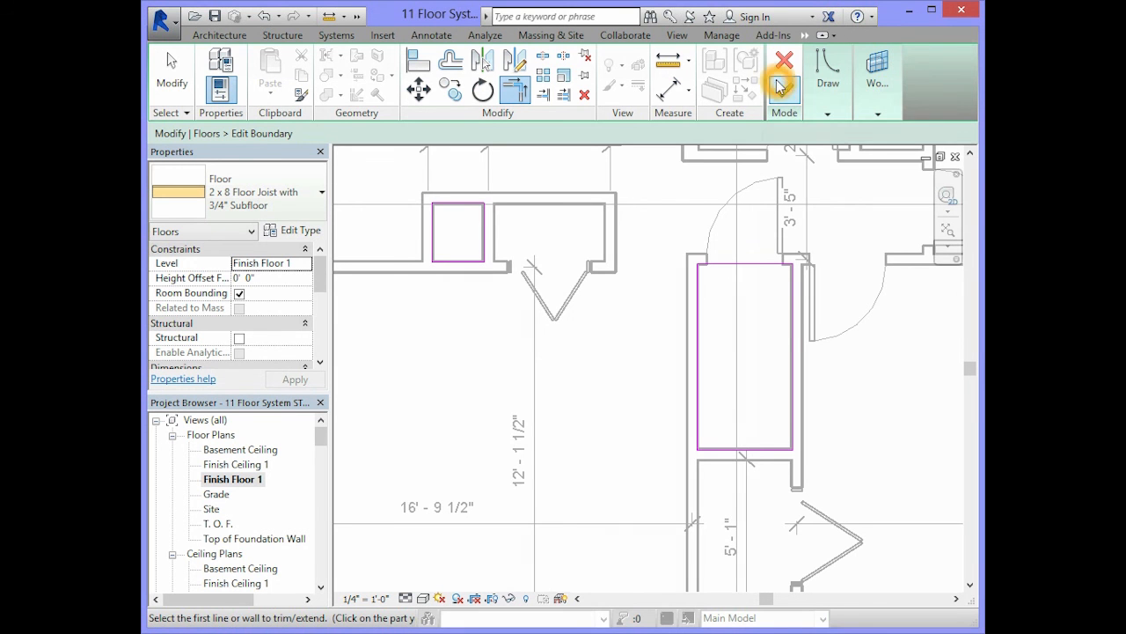
mouse_move(785, 67)
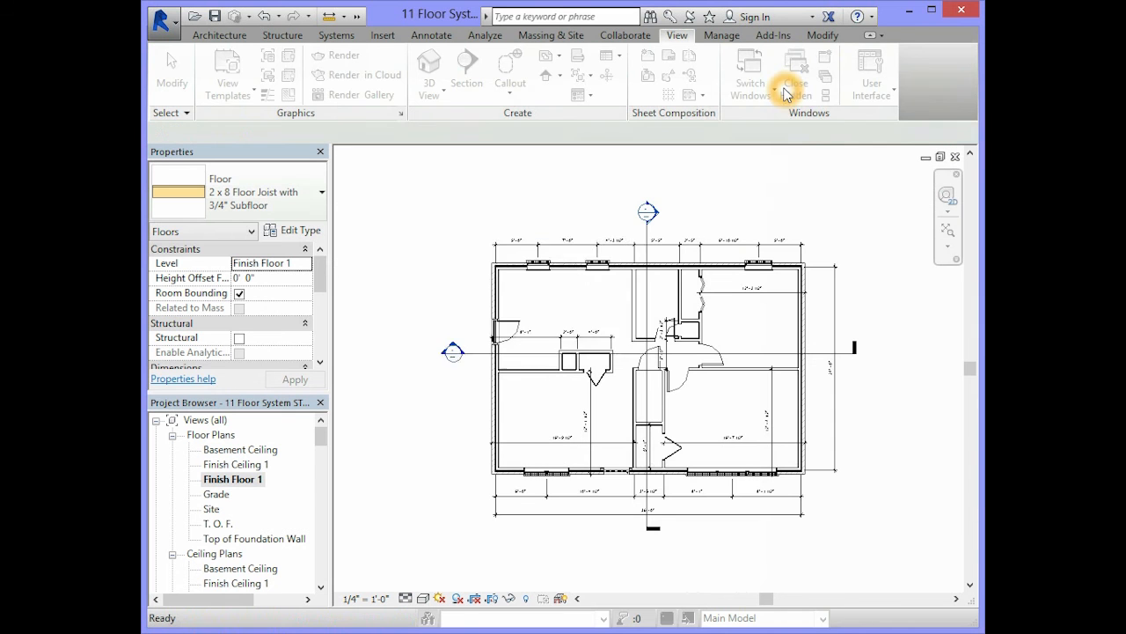
- Finish the boundary sketch, raising the prompt about attaching walls to the floor bottom
left_click(785, 91)
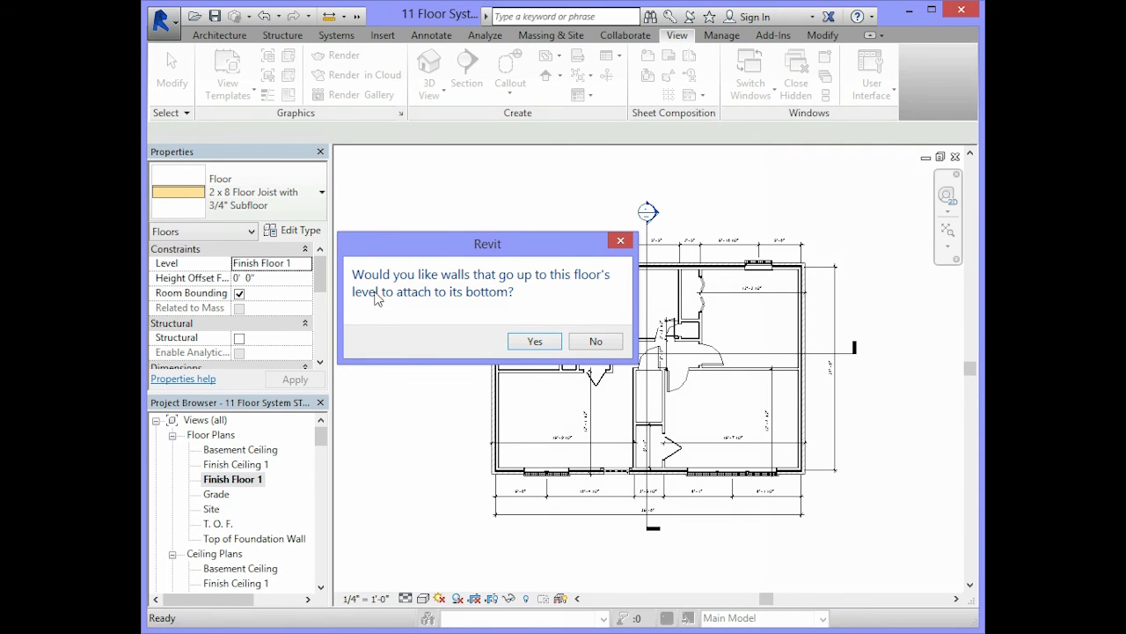
mouse_move(521, 285)
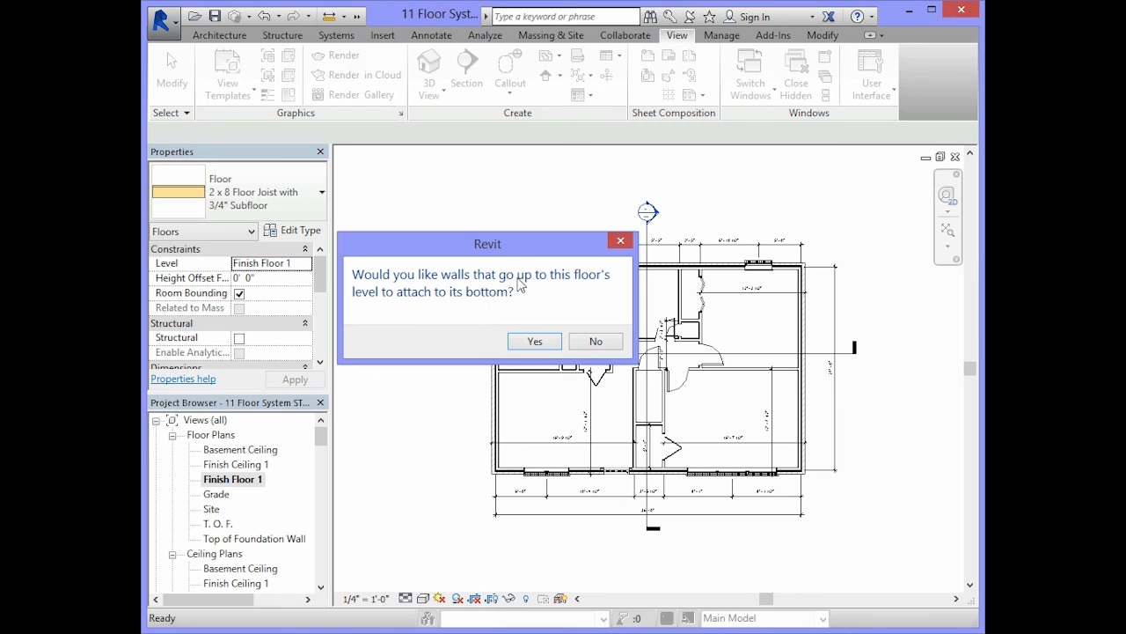
mouse_move(447, 303)
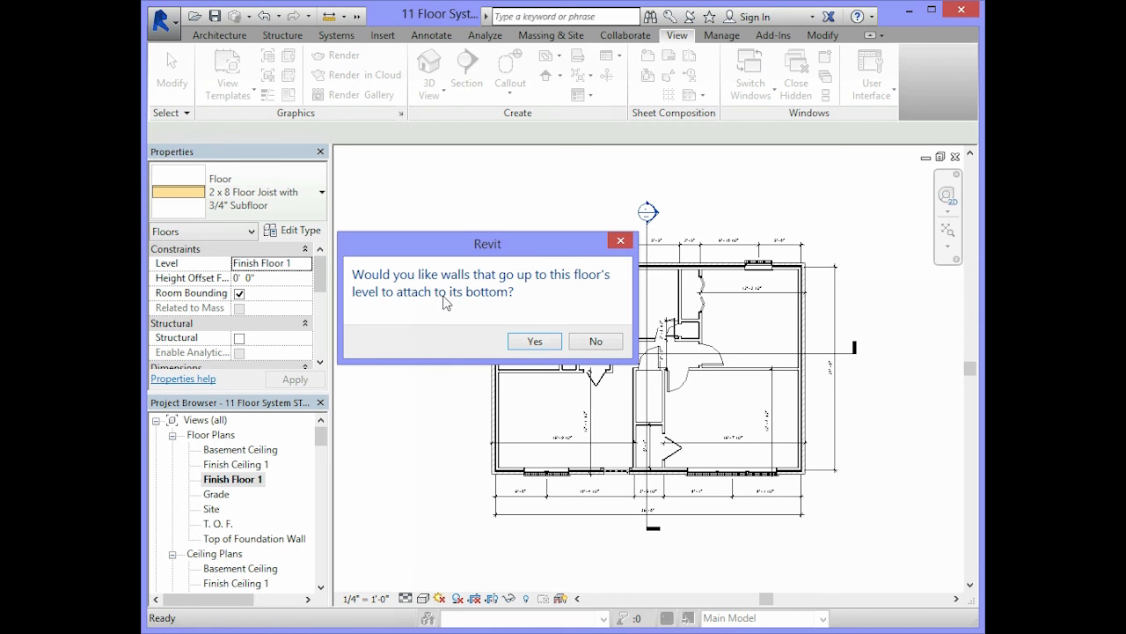